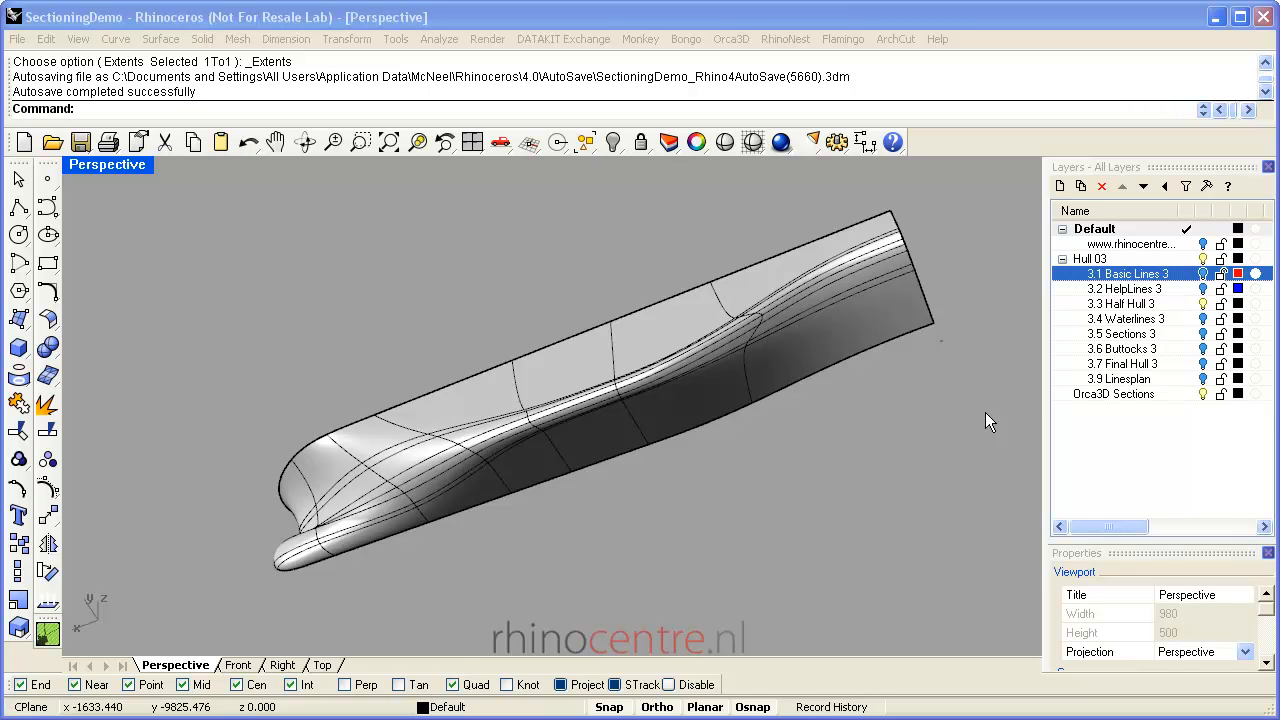
{"action": "mouse_move", "coordinate": [992, 418]}
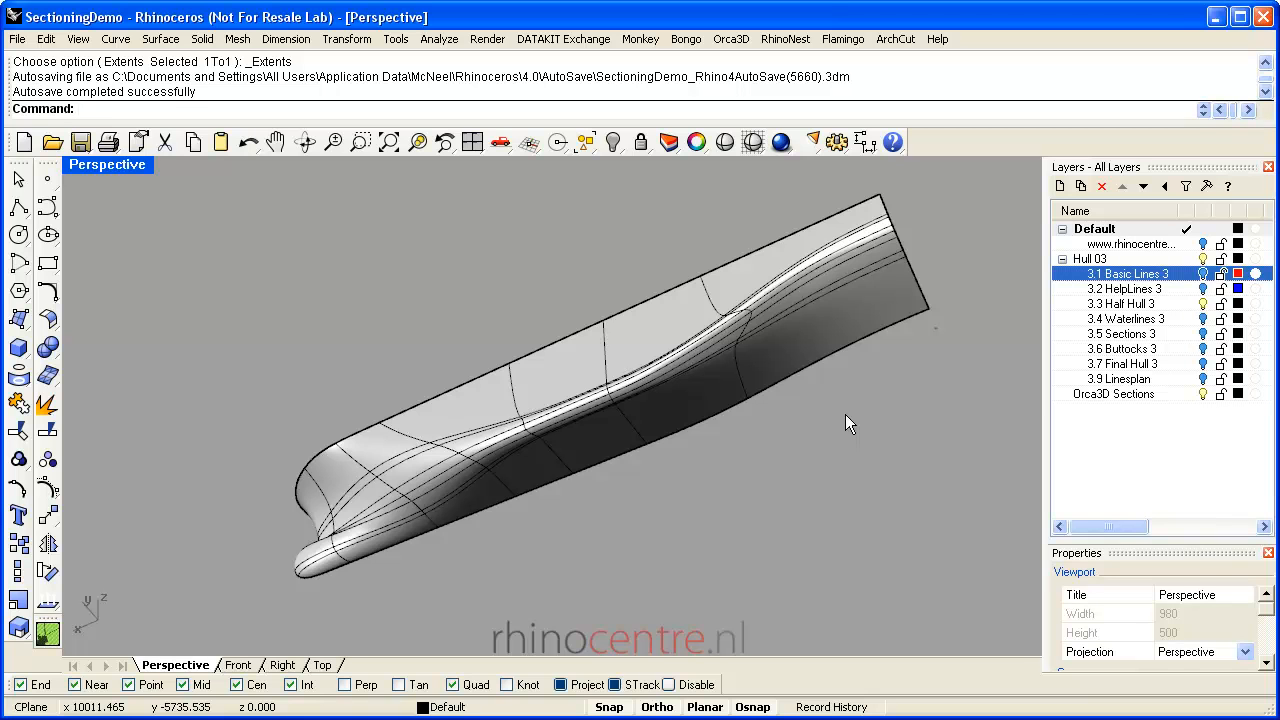
{"action": "mouse_move", "coordinate": [832, 408]}
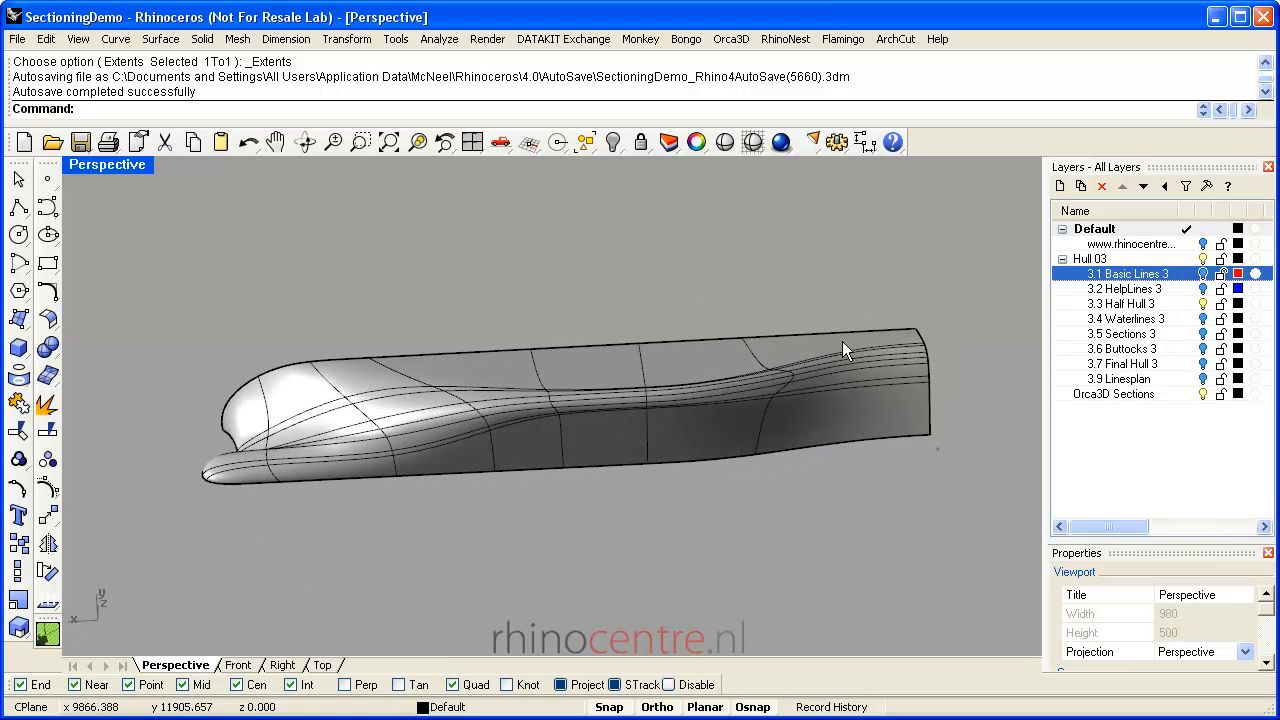
Start Orca3D Sections and fit the station range to the hull extents (0 to 70000 mm)
{"action": "left_click_drag", "start_coordinate": [844, 348], "coordinate": [710, 324]}
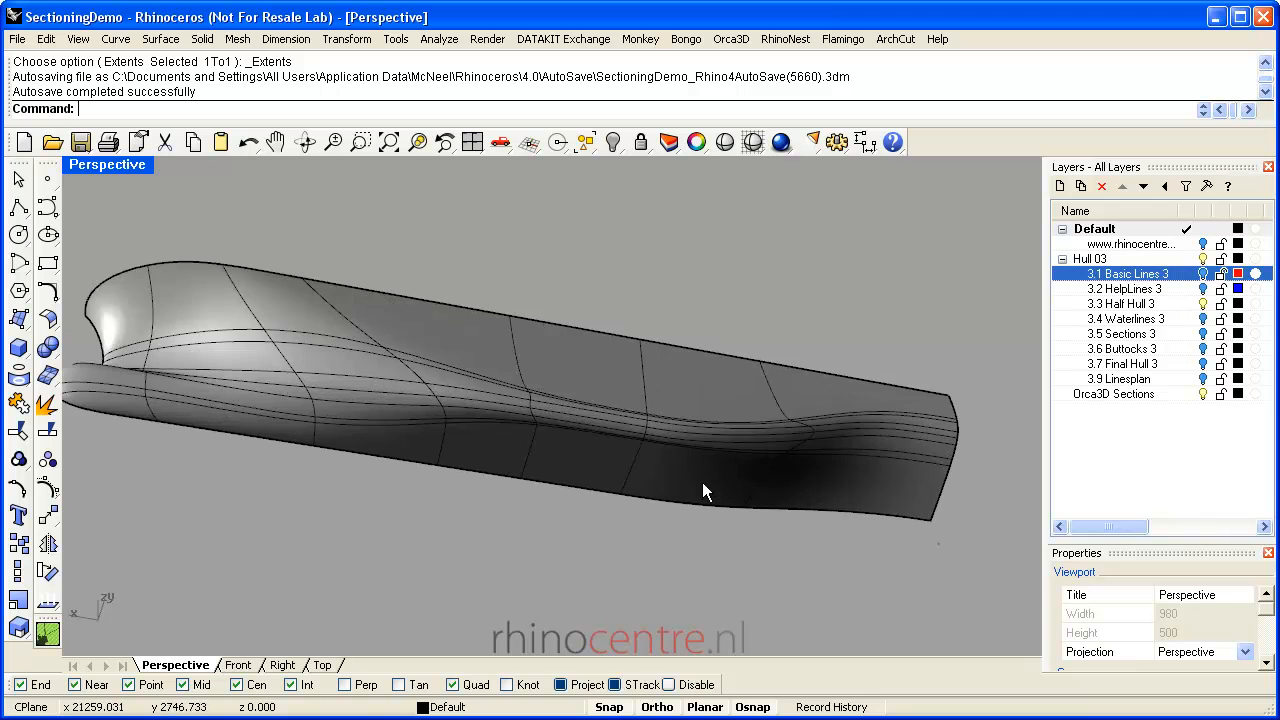
{"action": "left_click_drag", "start_coordinate": [704, 492], "coordinate": [738, 430]}
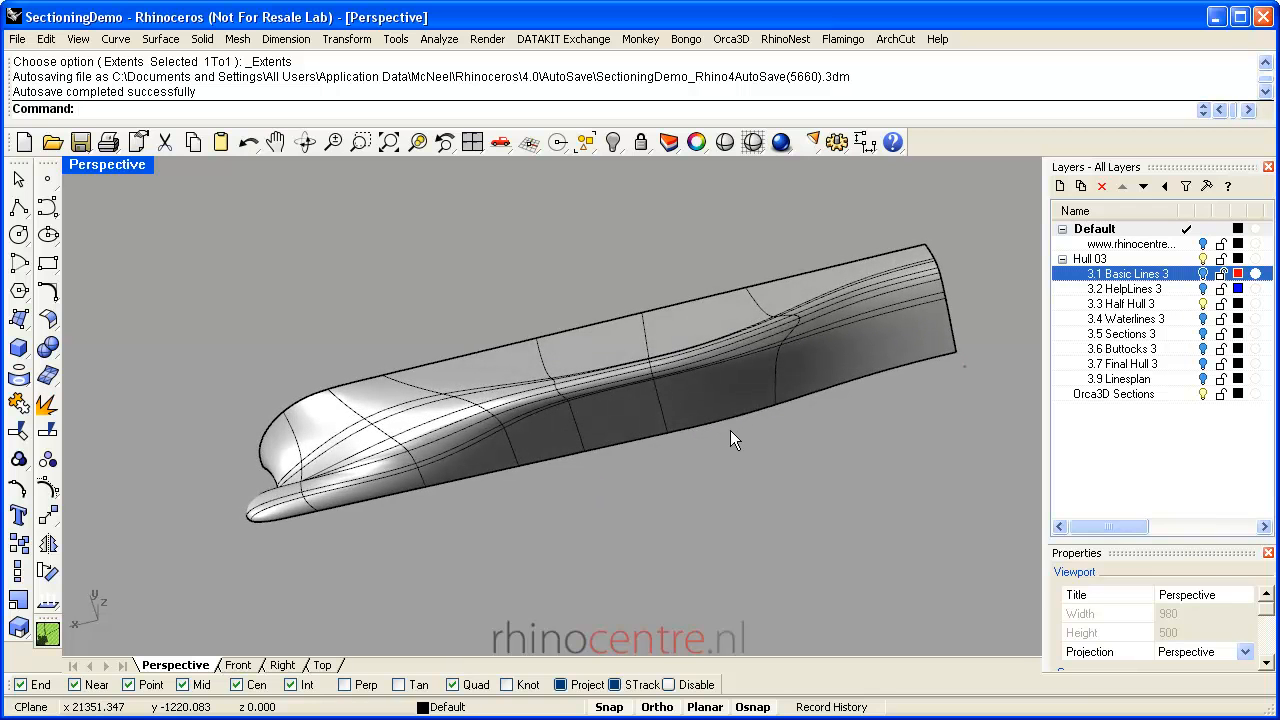
{"action": "mouse_move", "coordinate": [700, 326]}
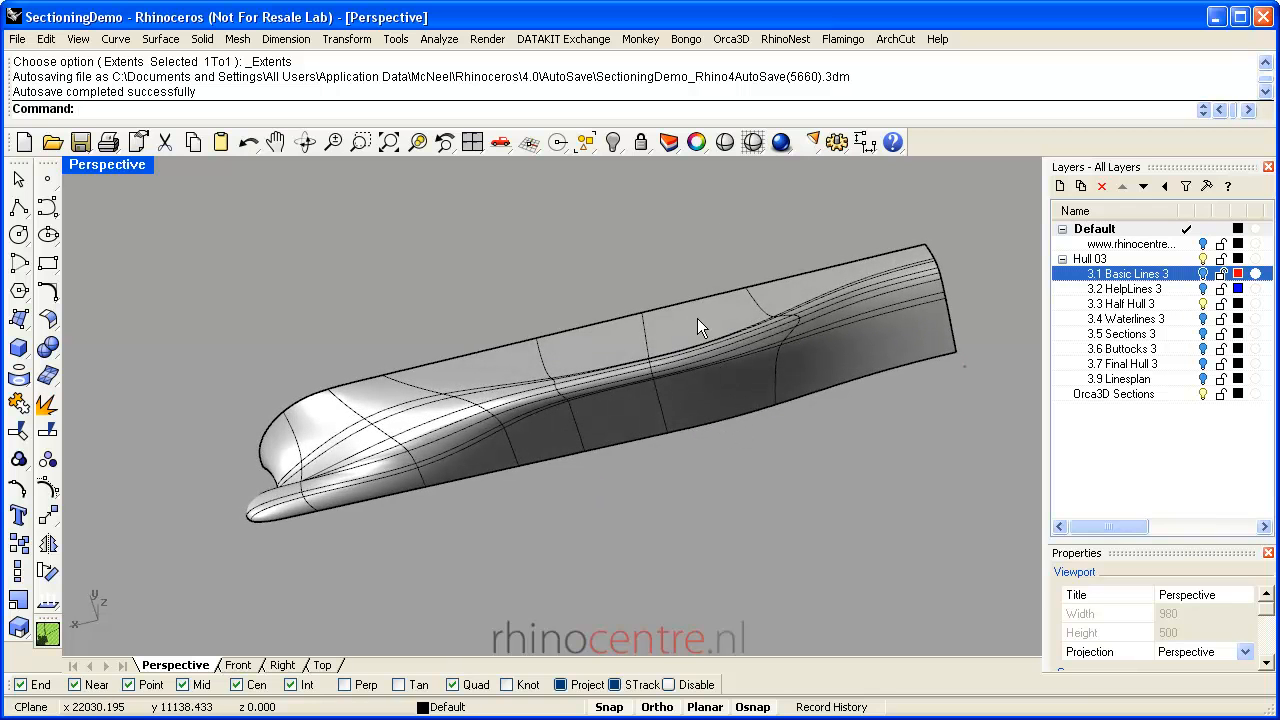
{"action": "left_click", "coordinate": [732, 40]}
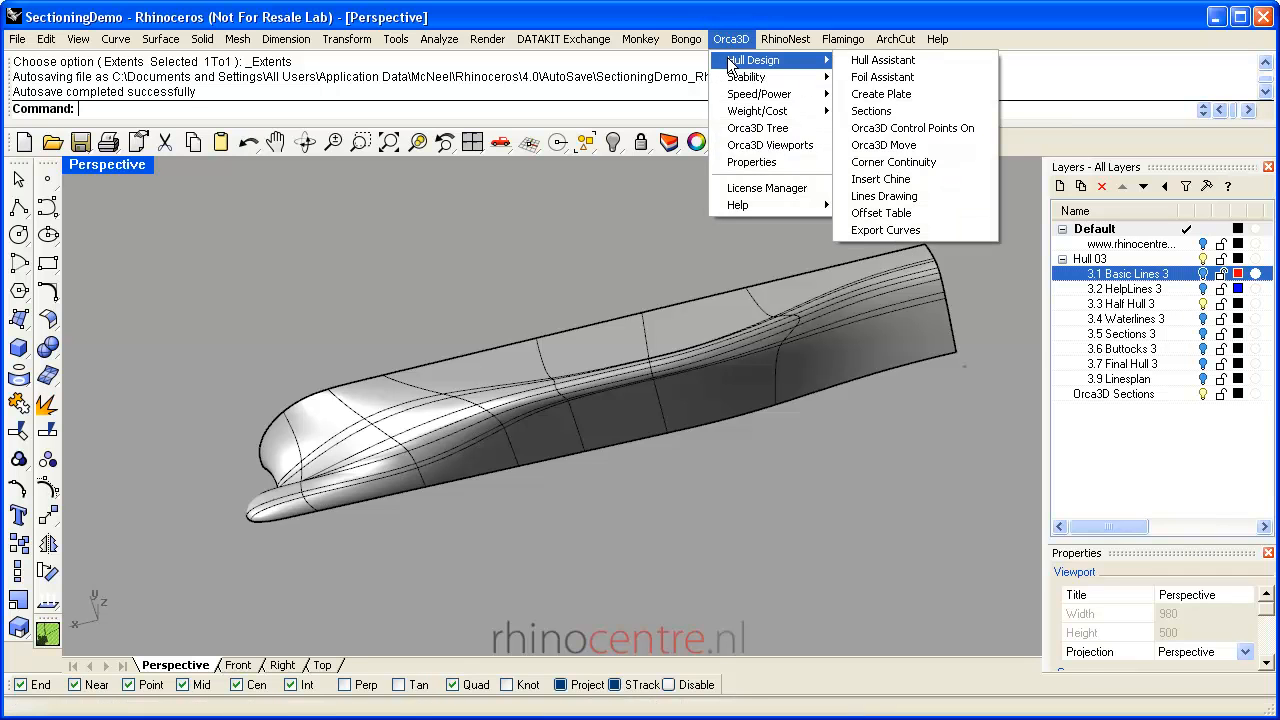
{"action": "mouse_move", "coordinate": [872, 112]}
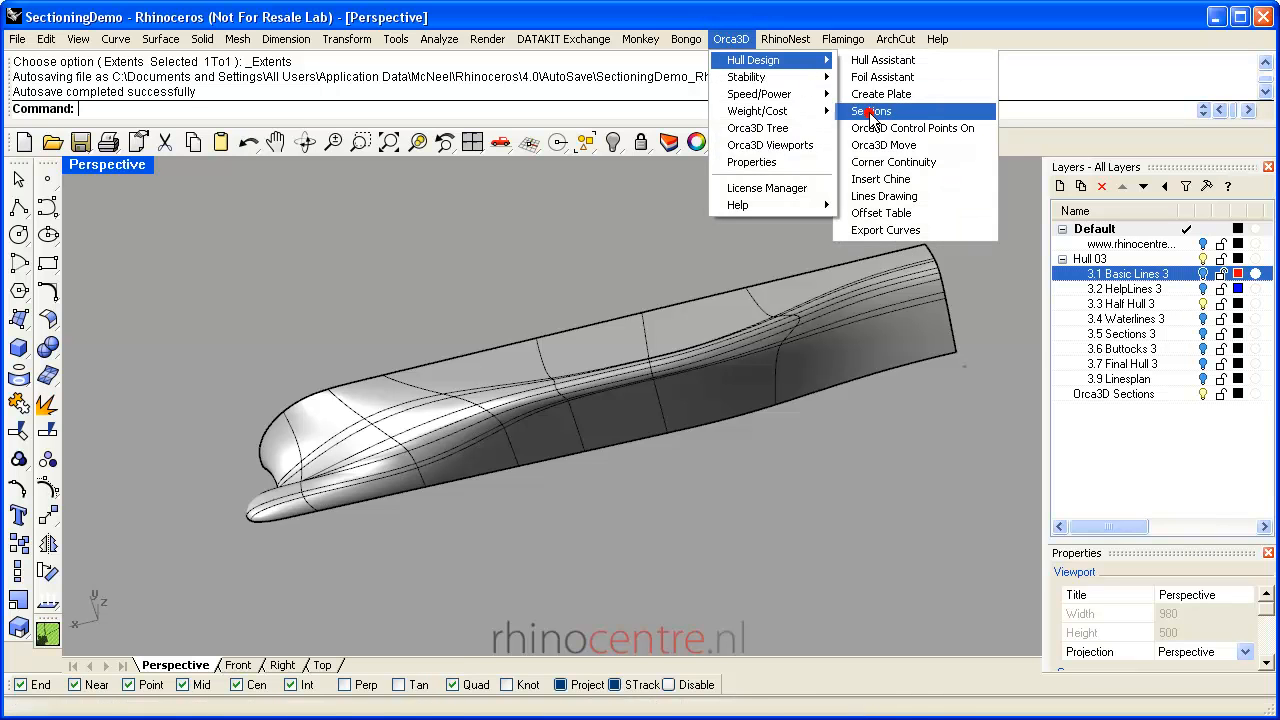
{"action": "left_click", "coordinate": [872, 112]}
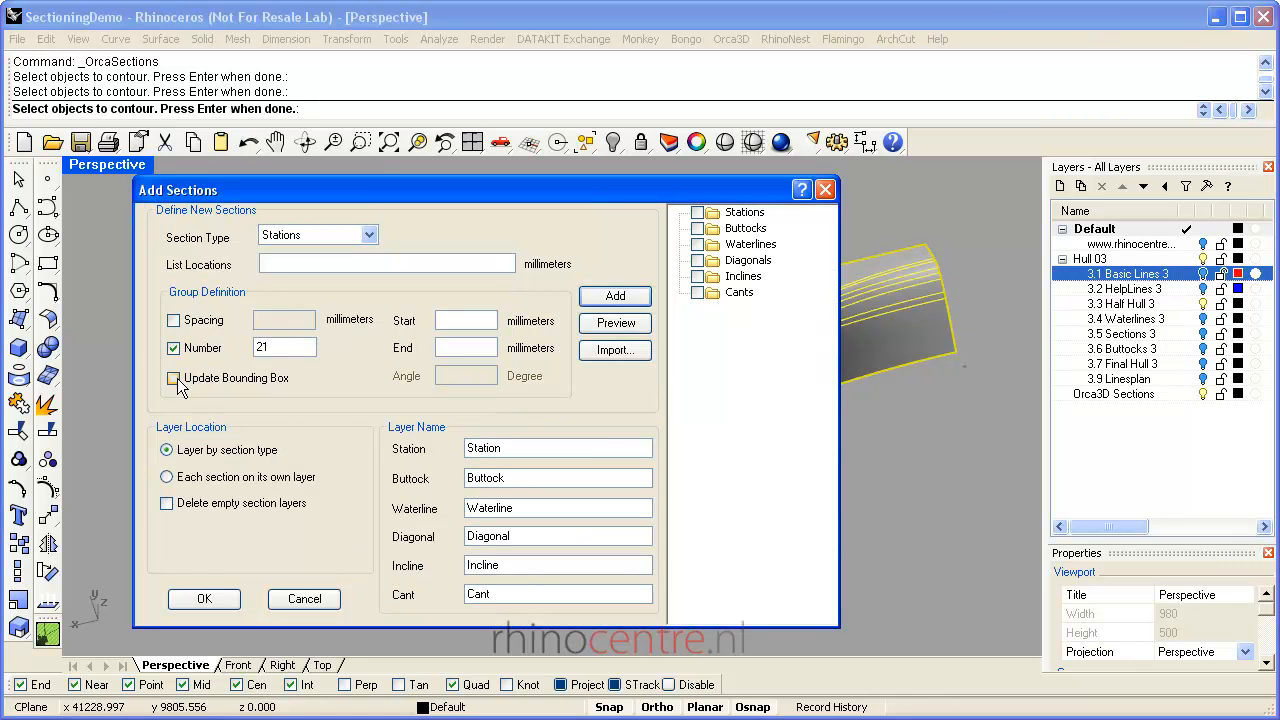
{"action": "left_click", "coordinate": [614, 296]}
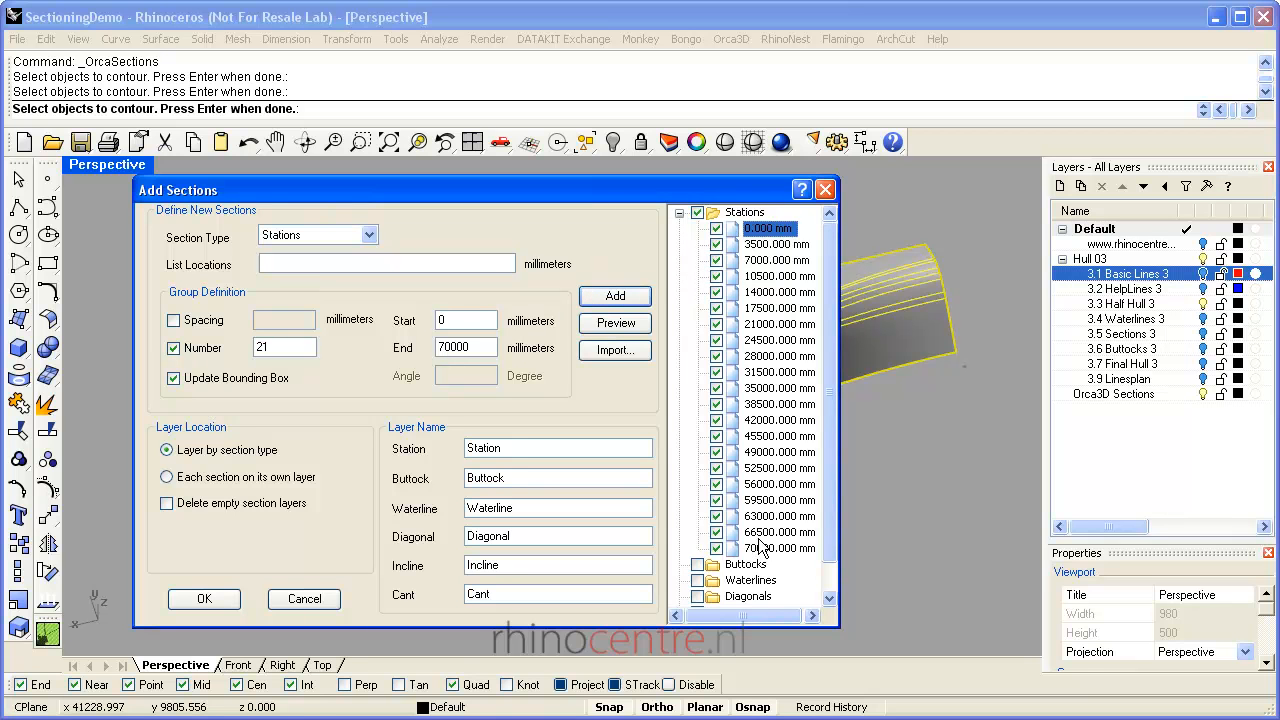
Colour the stations dark brownish red and define them by spacing
{"action": "right_click", "coordinate": [770, 548]}
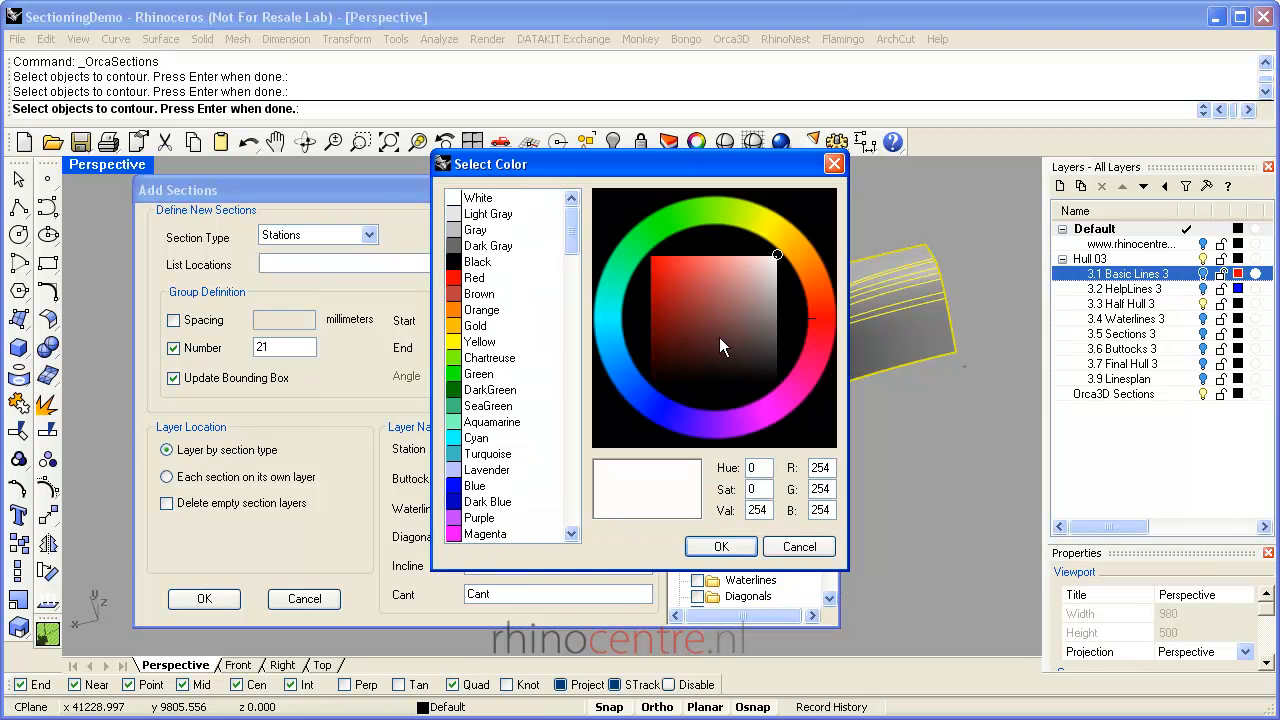
{"action": "left_click", "coordinate": [650, 256]}
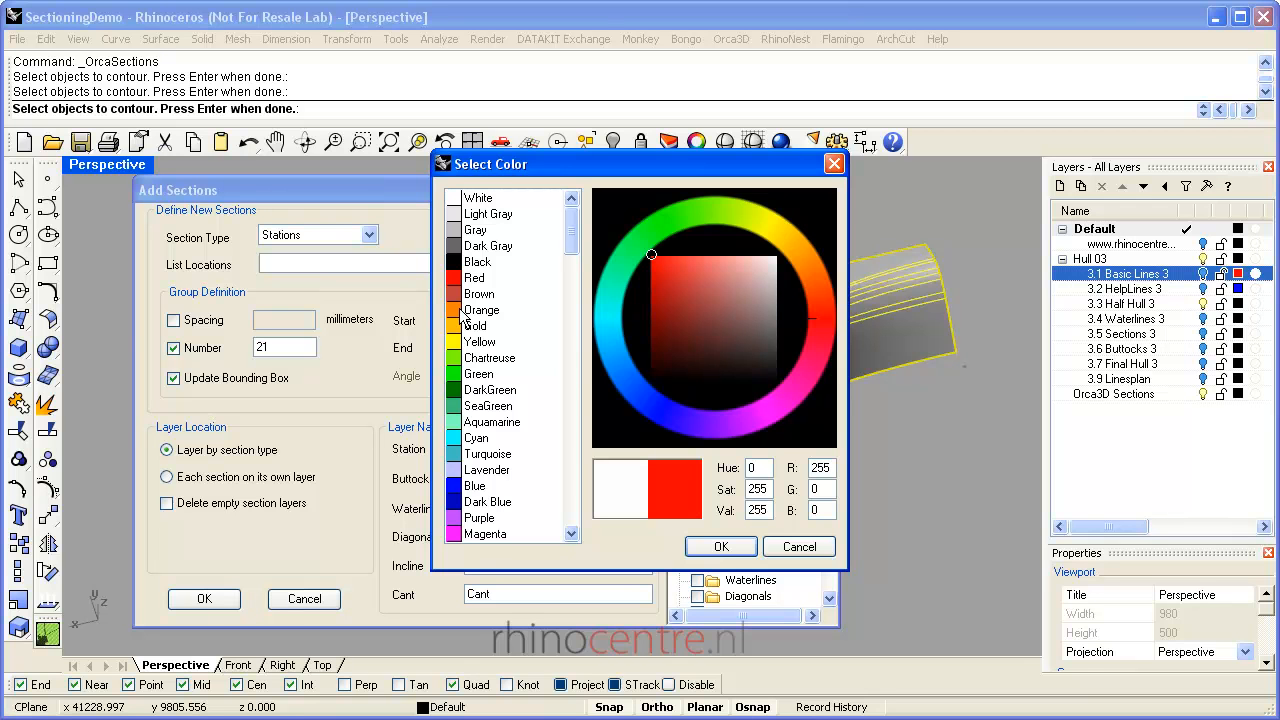
{"action": "left_click", "coordinate": [478, 292]}
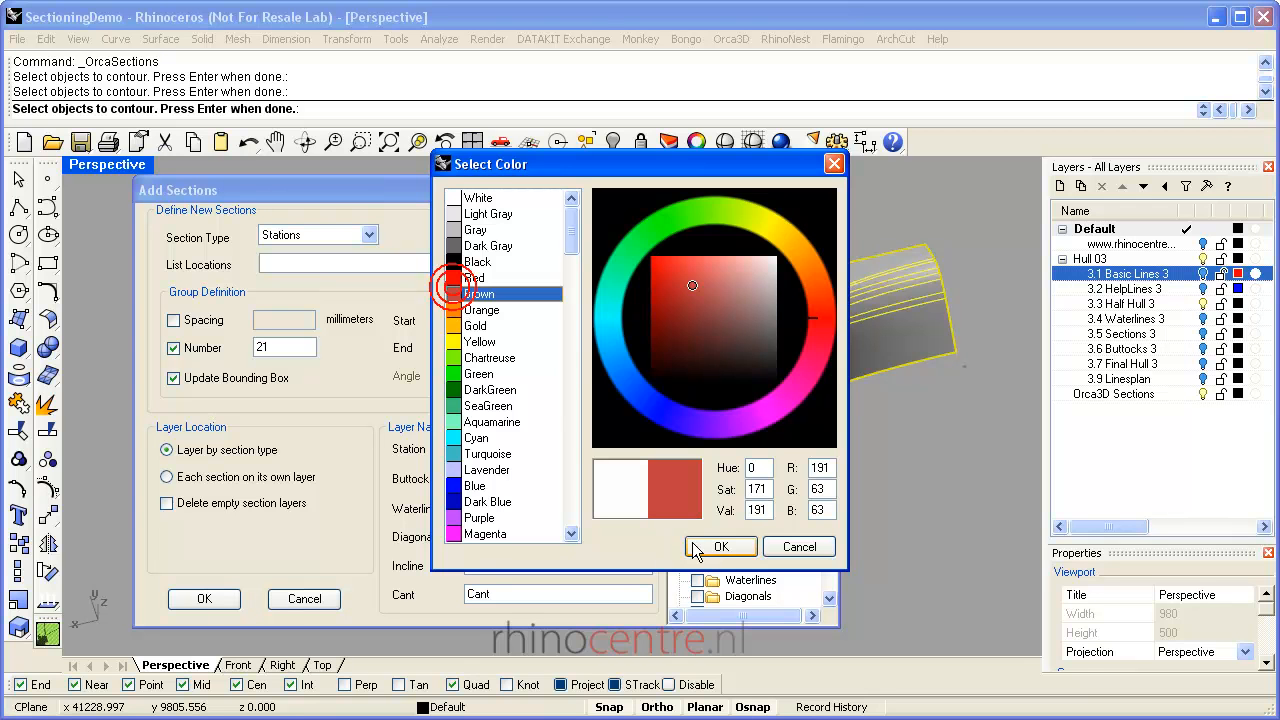
{"action": "left_click", "coordinate": [720, 546]}
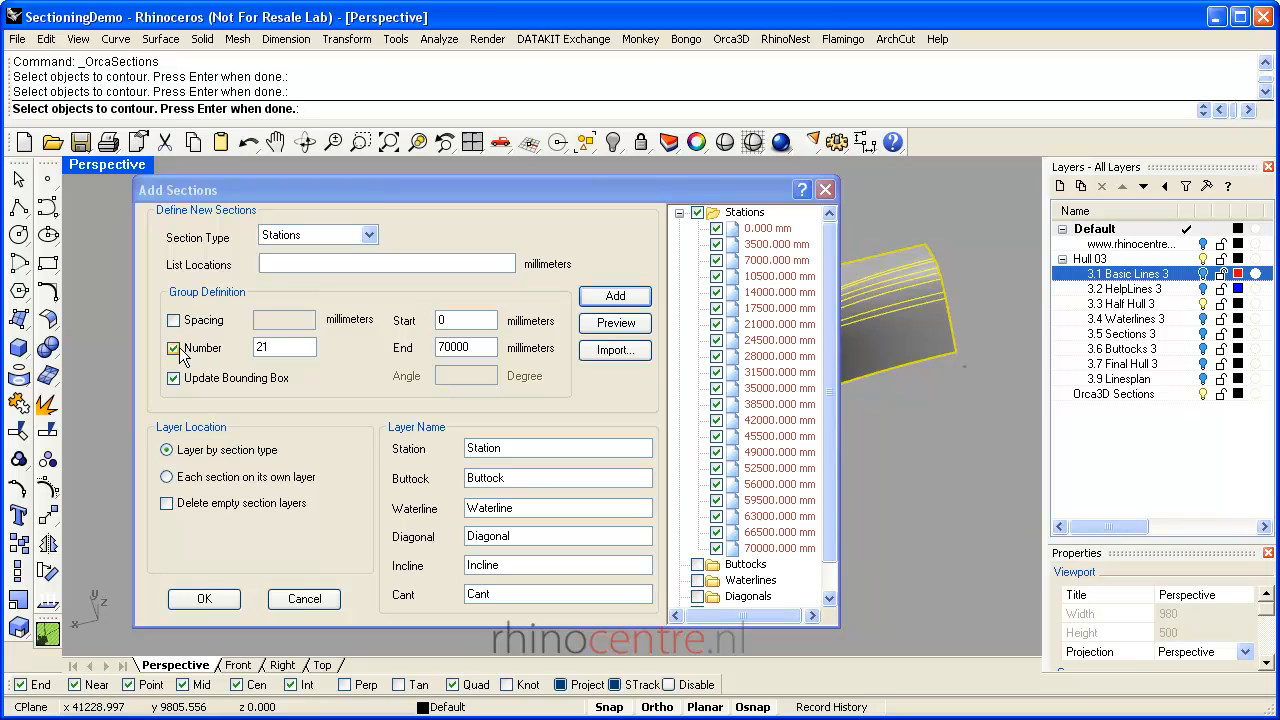
{"action": "left_click", "coordinate": [174, 320]}
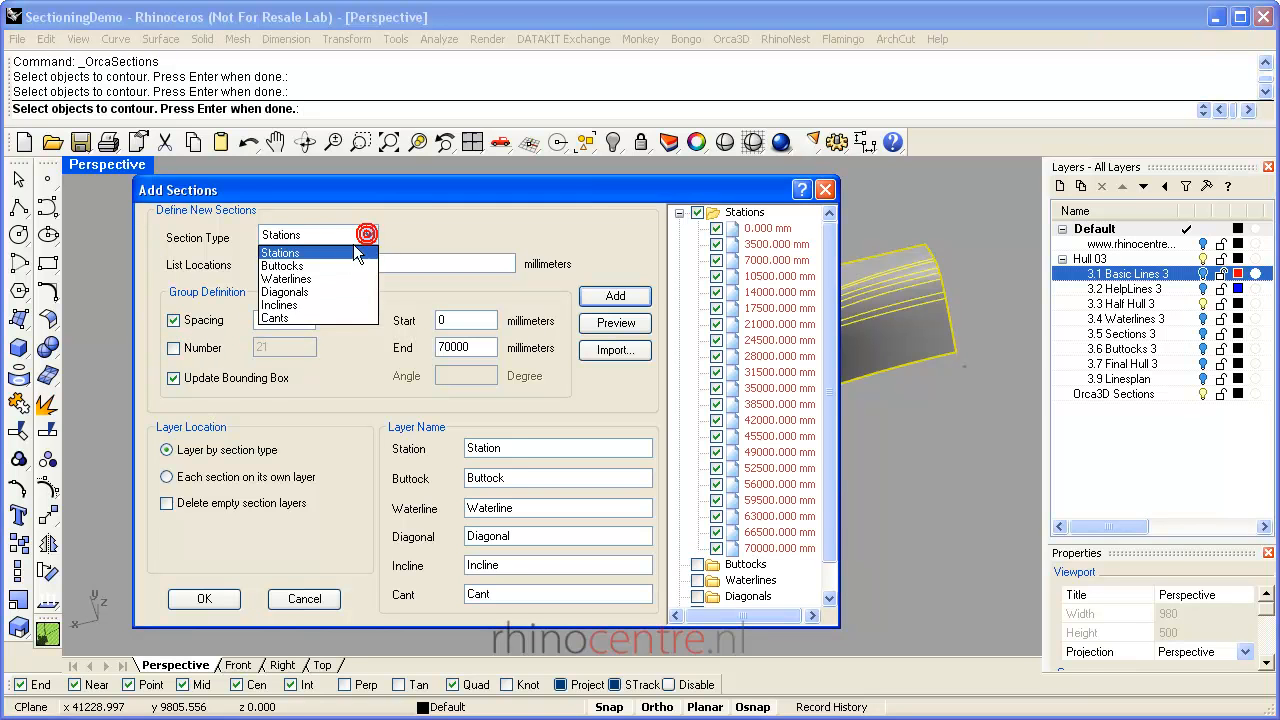
Define buttocks at 1000 mm spacing, then waterlines at 500 mm from 0 to 10000 mm with their colour
{"action": "left_click", "coordinate": [284, 280]}
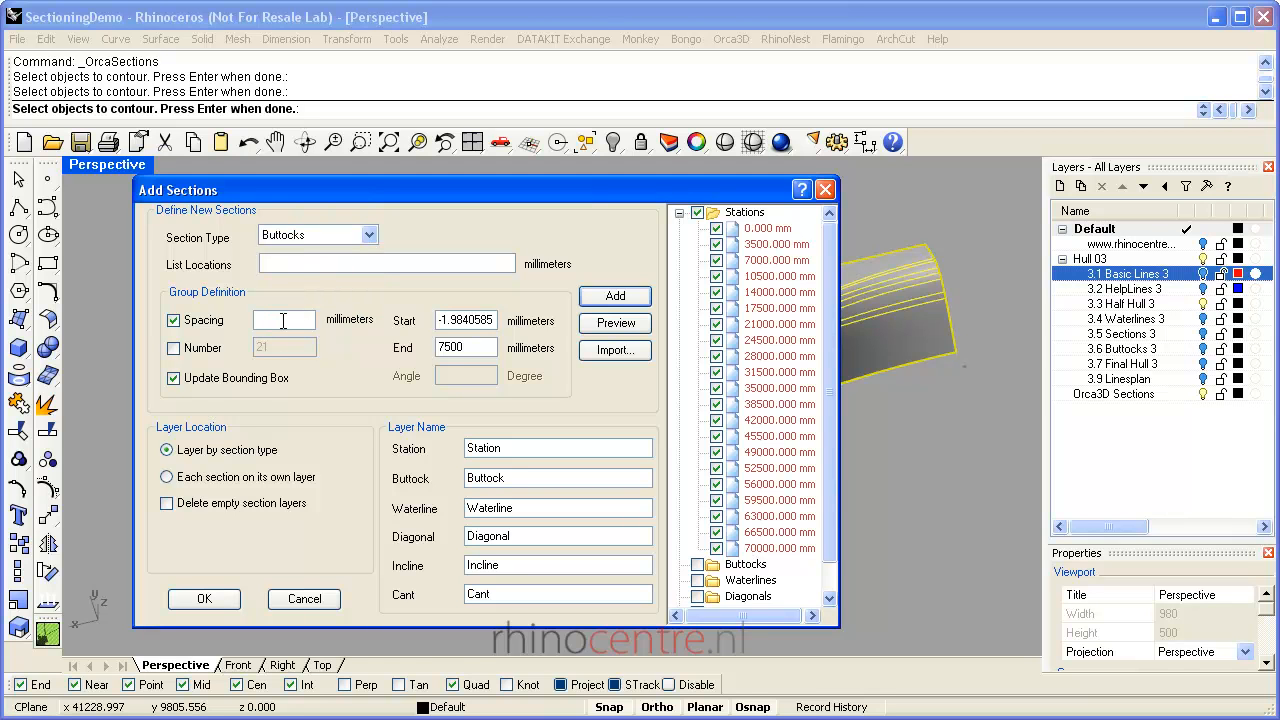
{"action": "type", "text": "1000"}
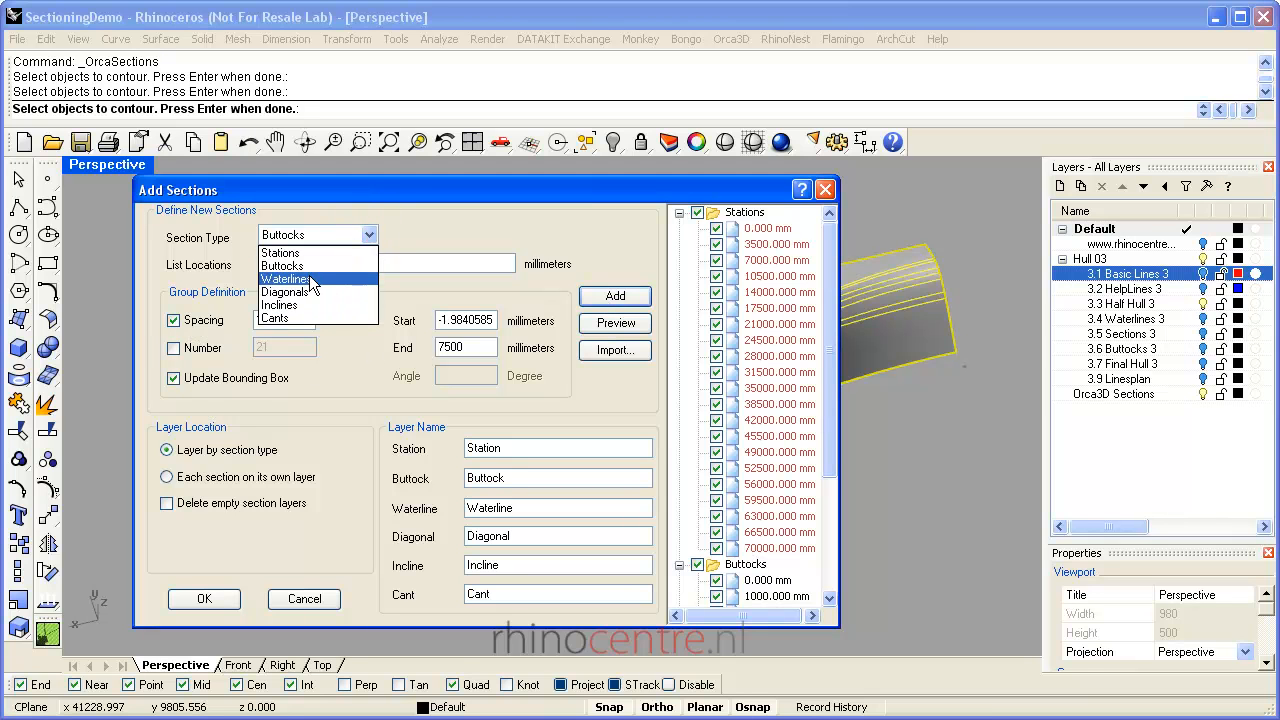
{"action": "left_click", "coordinate": [288, 278]}
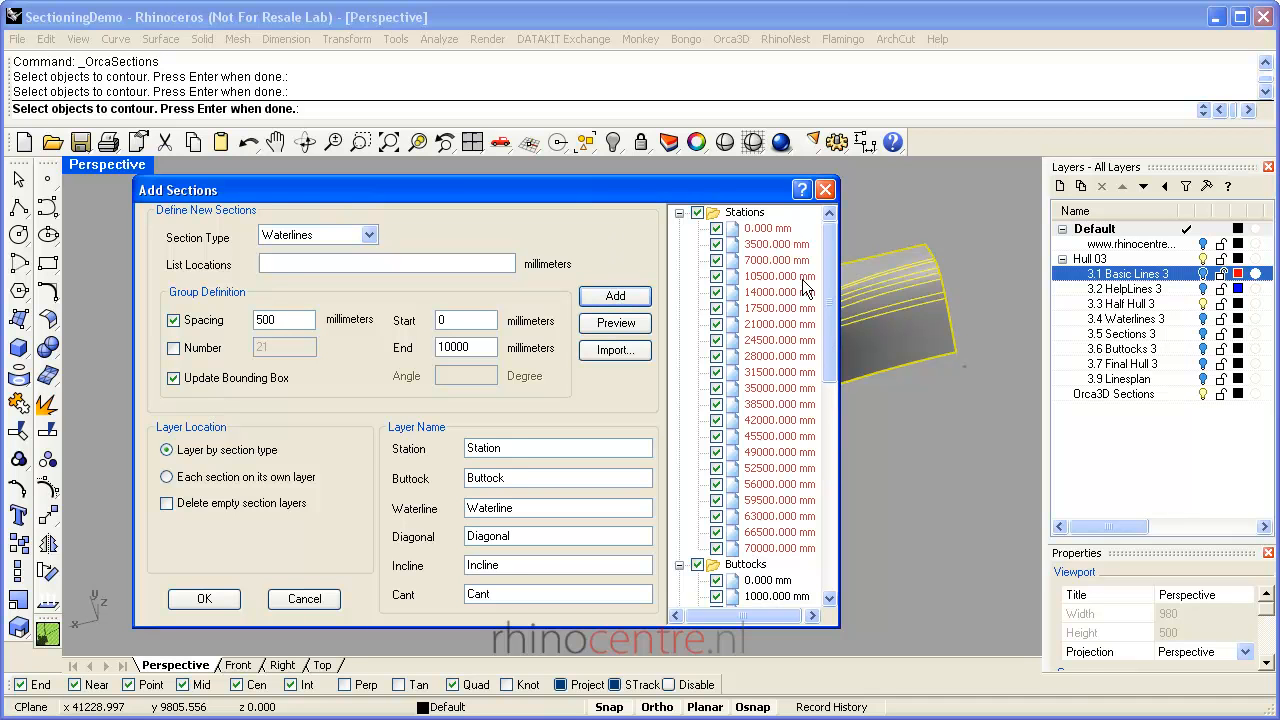
{"action": "scroll", "scroll_direction": "down", "scroll_amount": 3}
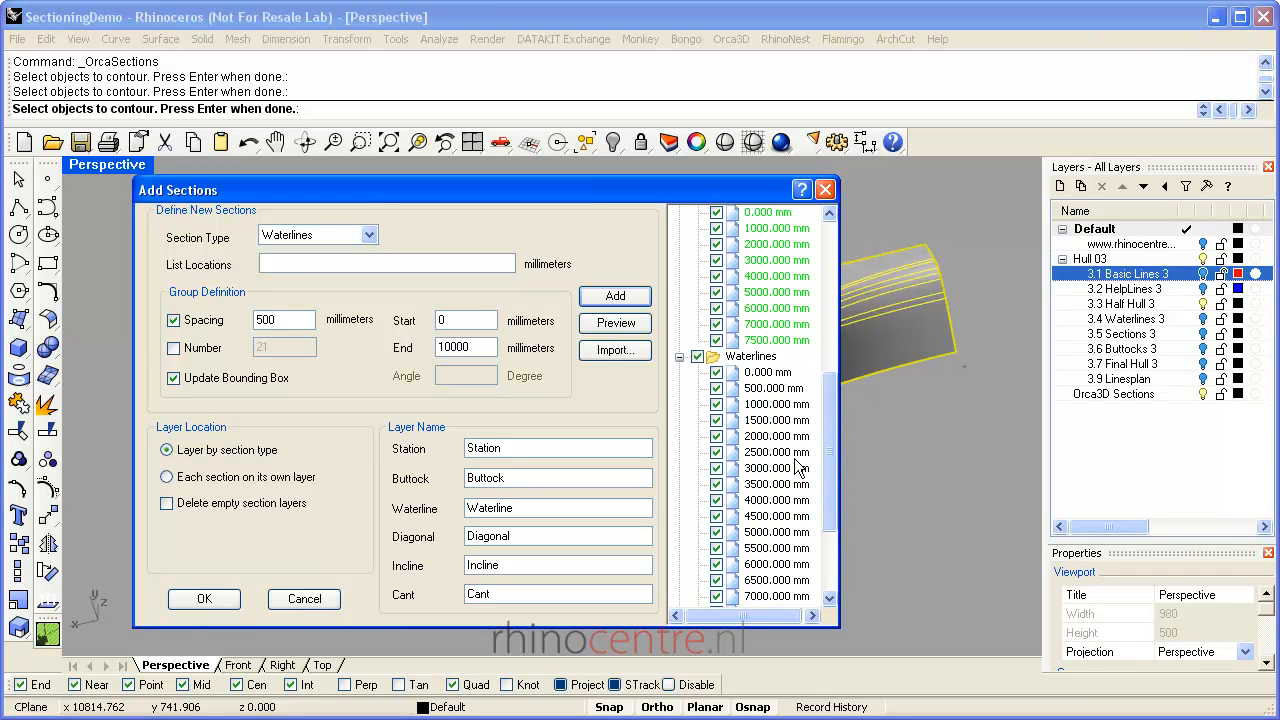
{"action": "scroll", "scroll_direction": "down", "scroll_amount": 3}
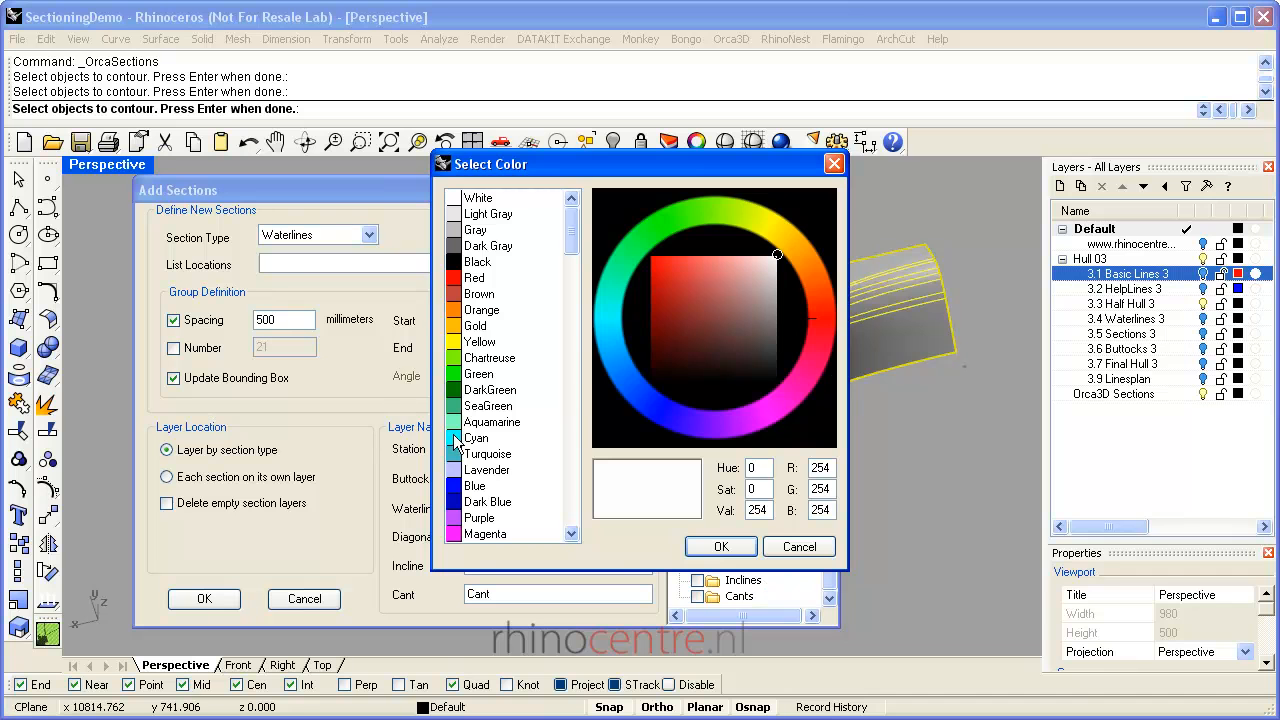
{"action": "left_click", "coordinate": [800, 546]}
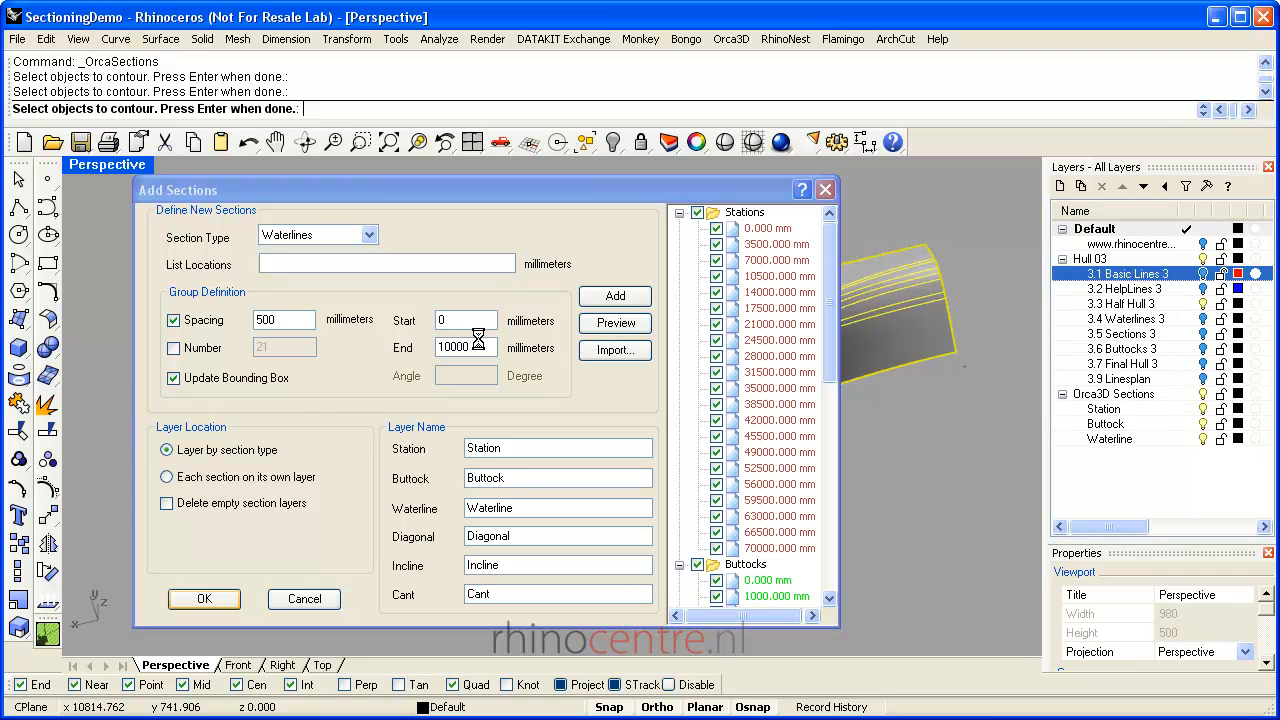
Create the sections on the hull and hide the hull surface, leaving only the section curves
{"action": "left_click", "coordinate": [204, 598]}
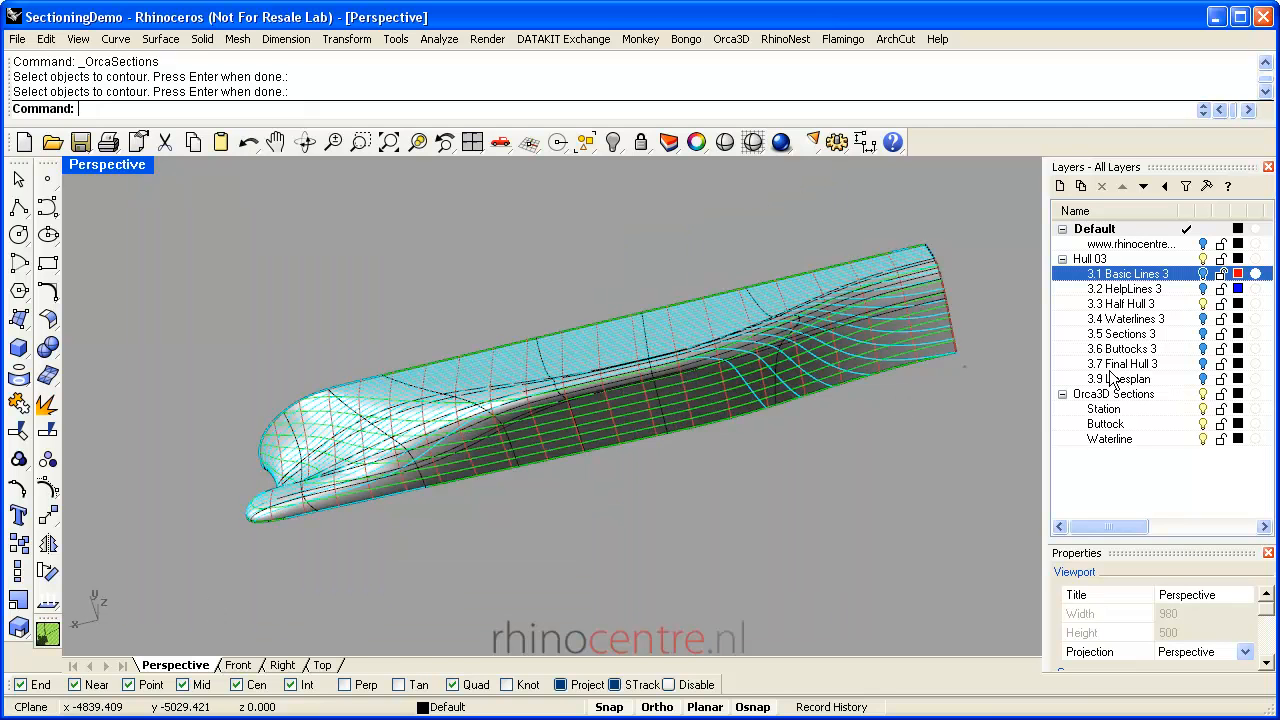
{"action": "left_click", "coordinate": [1112, 394]}
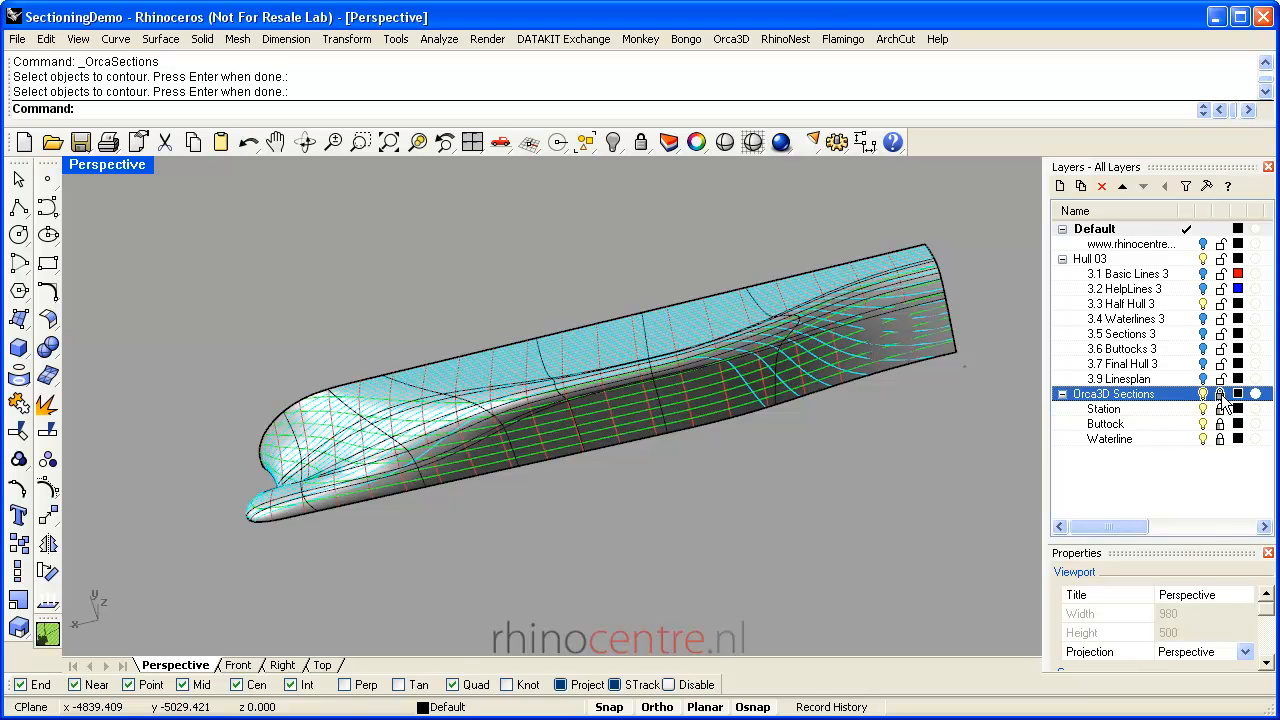
{"action": "mouse_move", "coordinate": [1204, 316]}
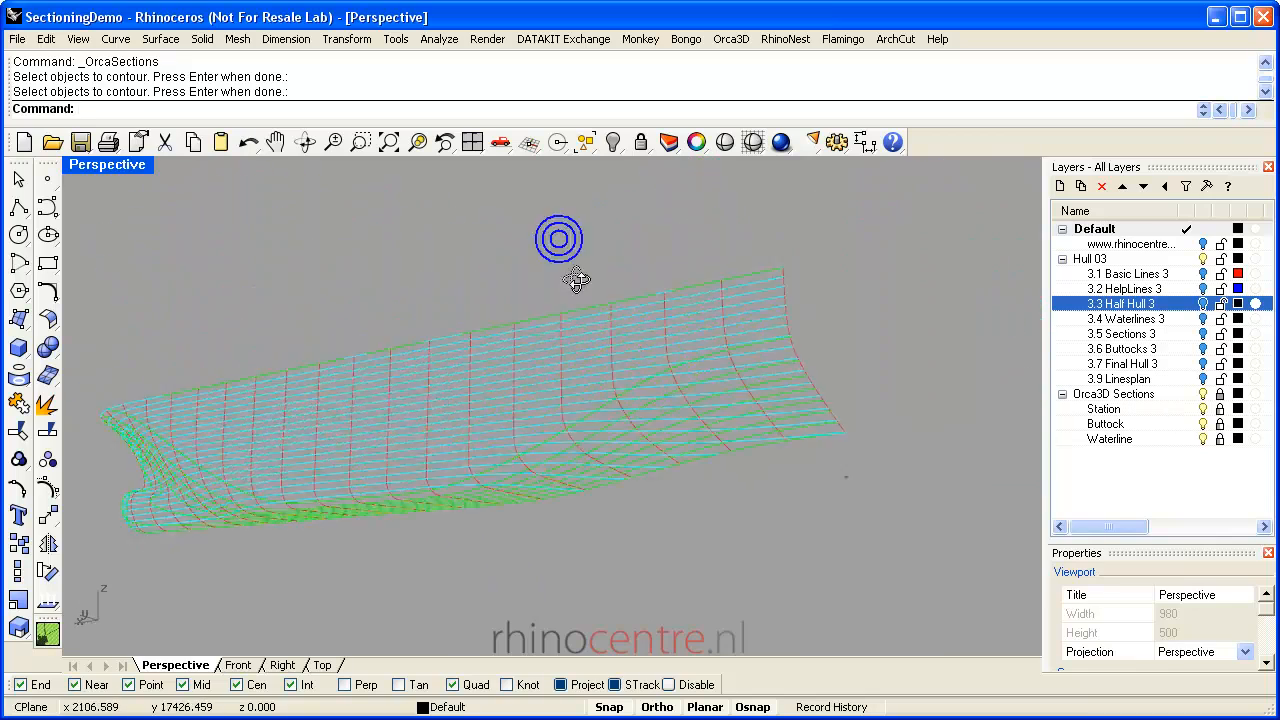
{"action": "left_click_drag", "start_coordinate": [558, 240], "coordinate": [872, 284]}
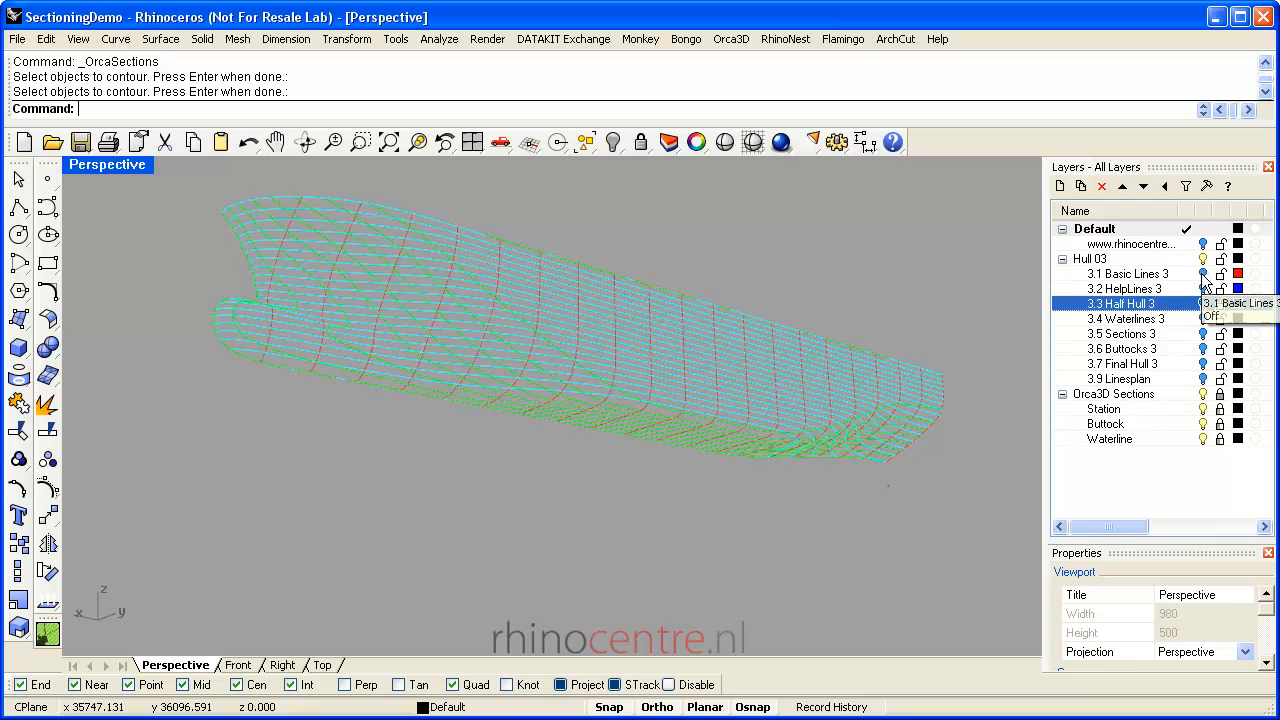
Make Basic Lines 3 current and drag a bow profile control point to reshape the bow
{"action": "left_click", "coordinate": [1128, 272]}
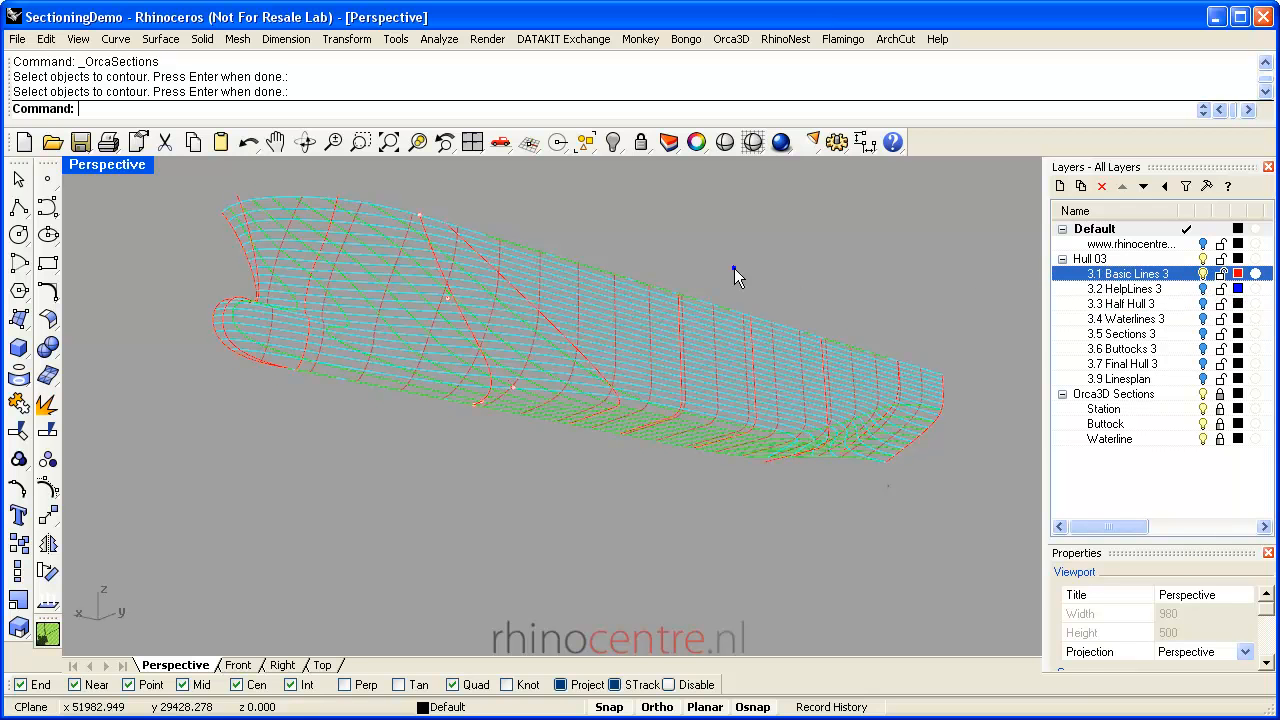
{"action": "left_click_drag", "start_coordinate": [736, 276], "coordinate": [430, 224]}
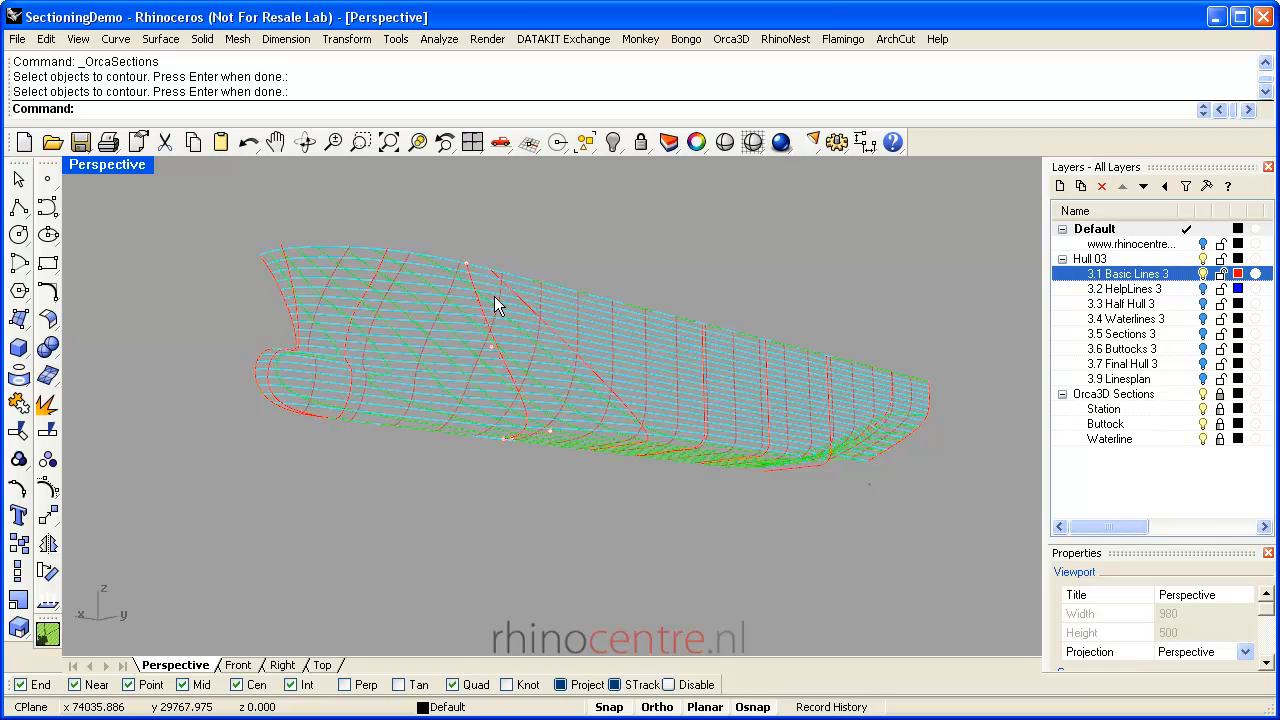
{"action": "mouse_move", "coordinate": [560, 296]}
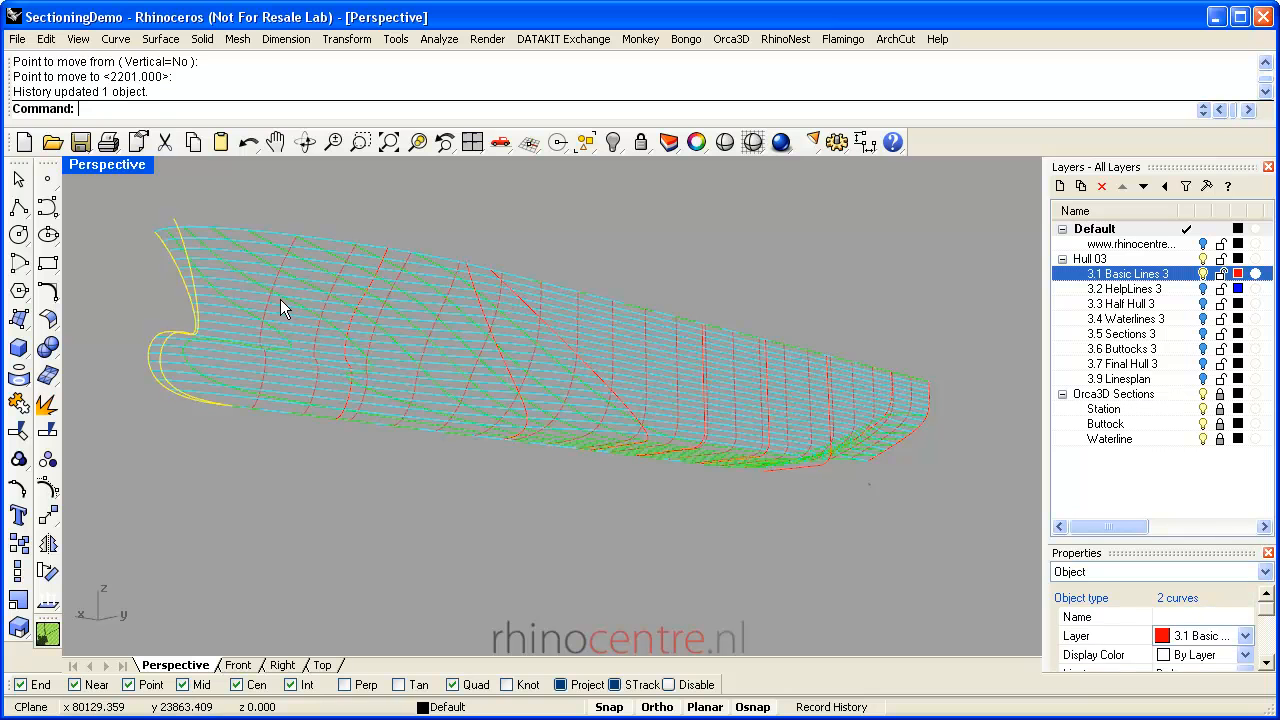
{"action": "mouse_move", "coordinate": [170, 308]}
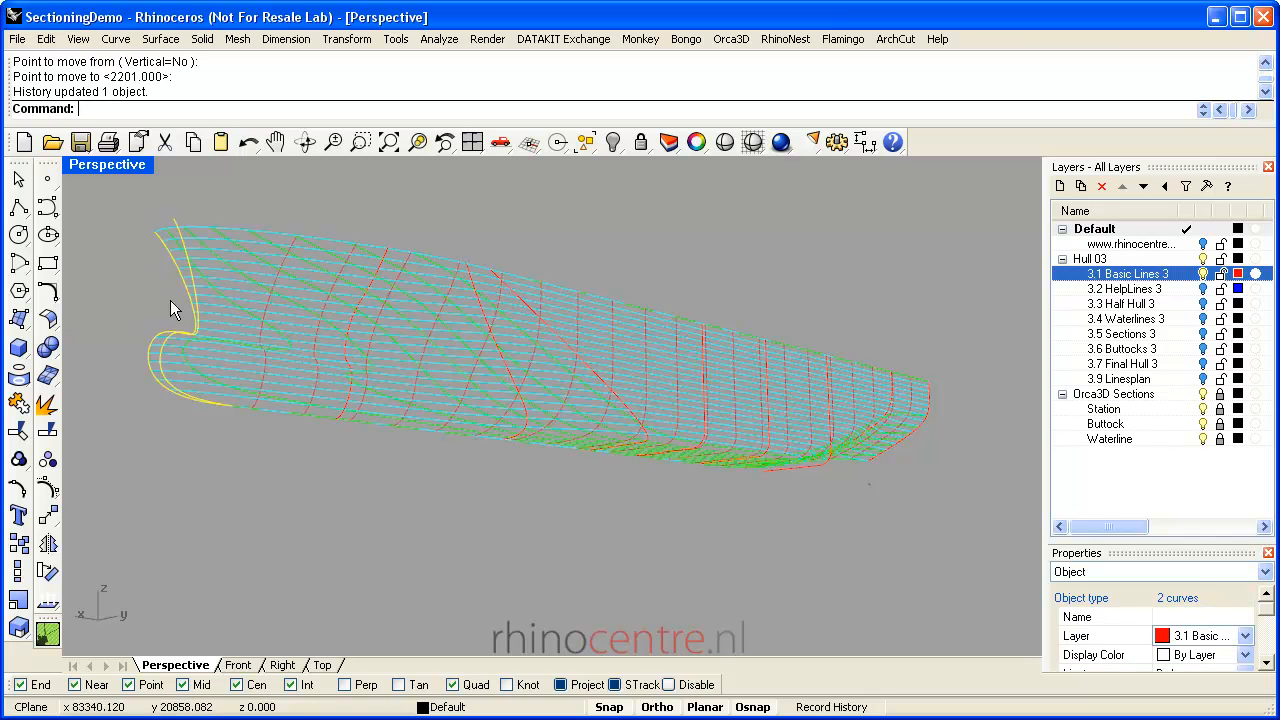
{"action": "mouse_move", "coordinate": [464, 384]}
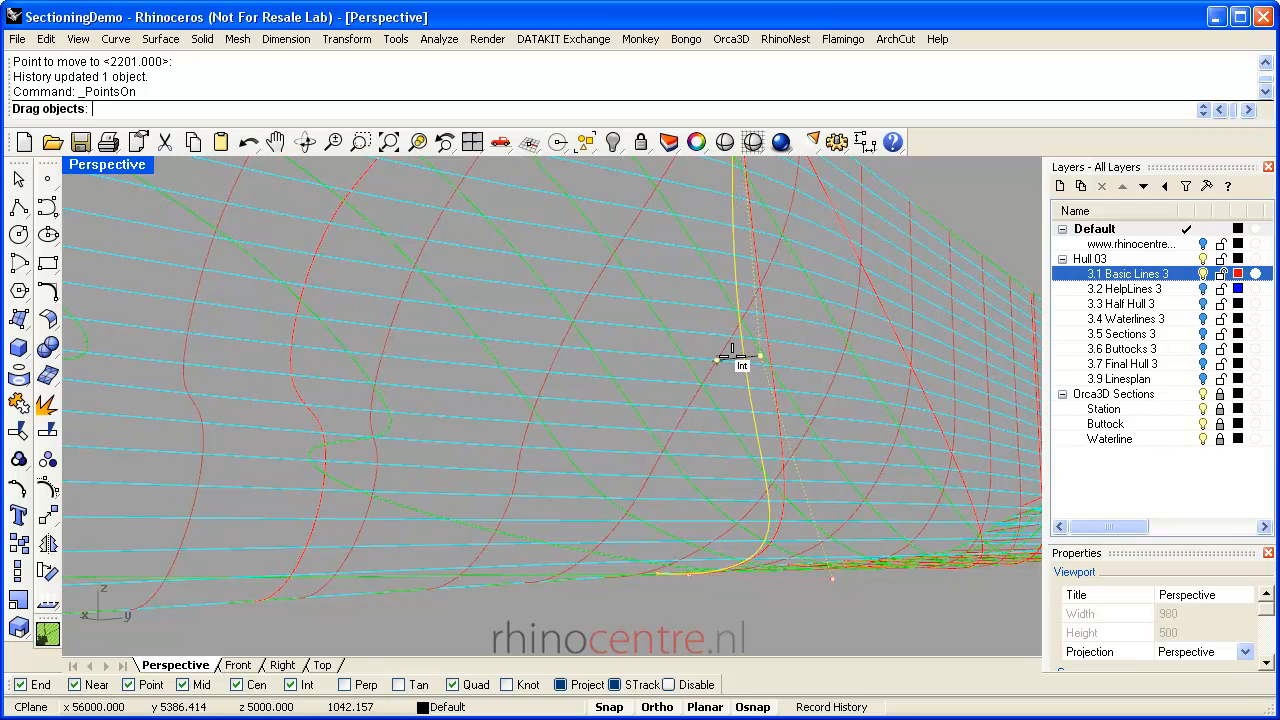
{"action": "left_click_drag", "start_coordinate": [732, 352], "coordinate": [658, 352]}
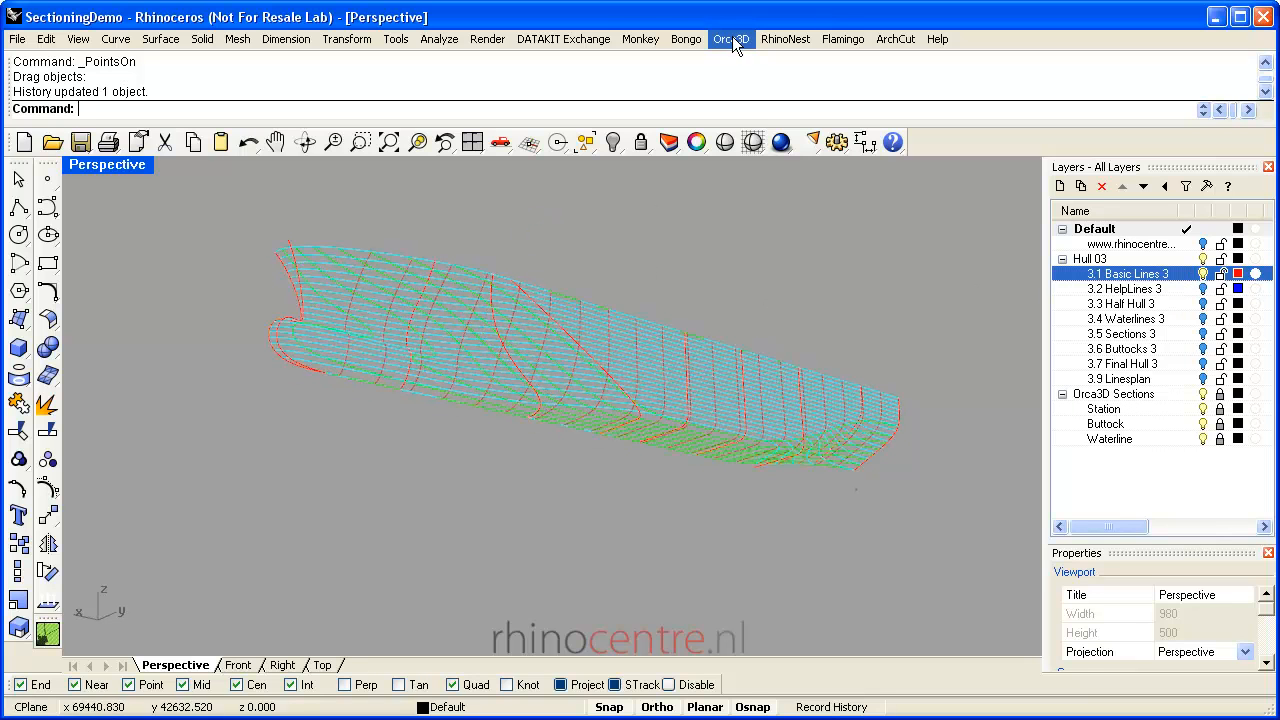
Generate an Orca3D Lines Drawing page with default display options
{"action": "left_click", "coordinate": [732, 40]}
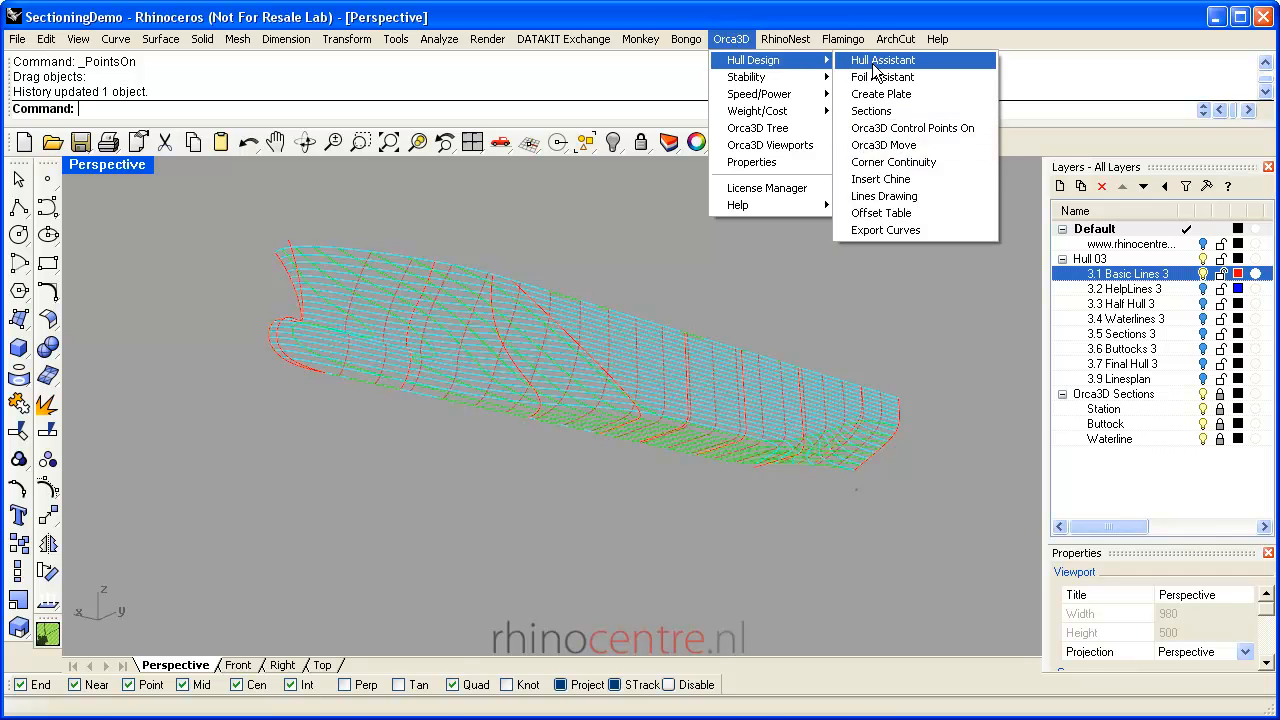
{"action": "left_click", "coordinate": [884, 196]}
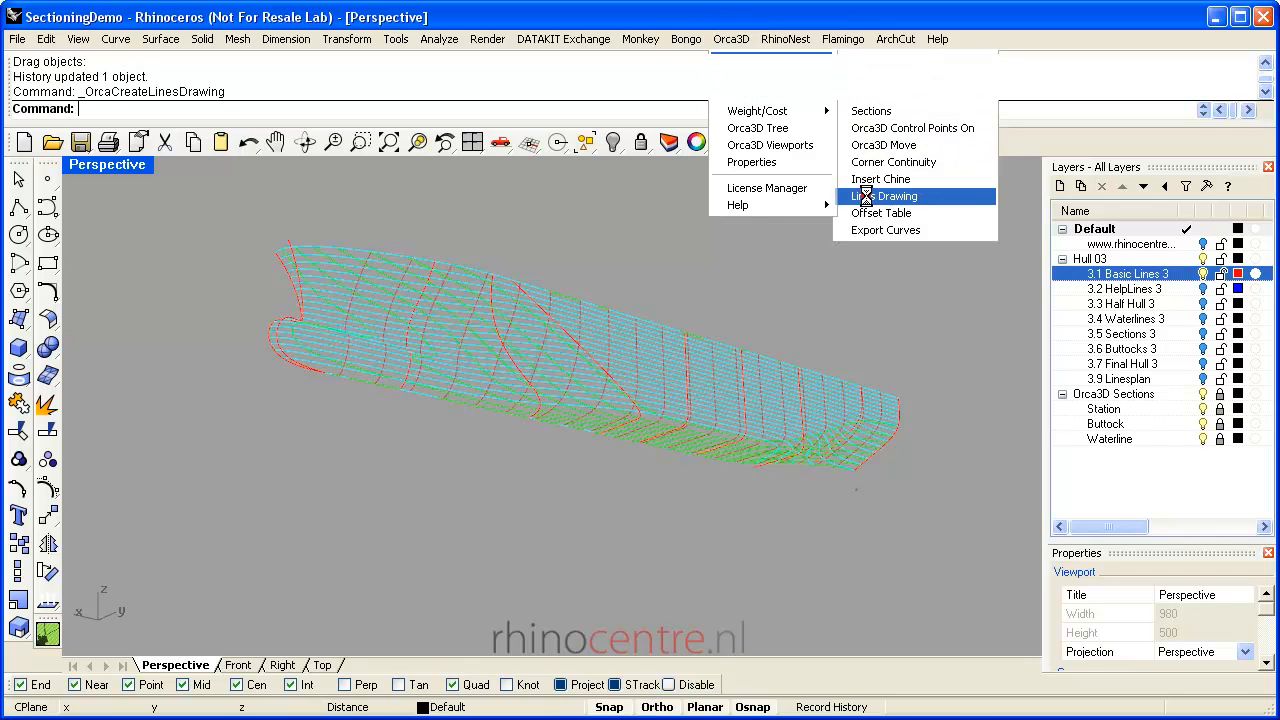
{"action": "left_click", "coordinate": [896, 196]}
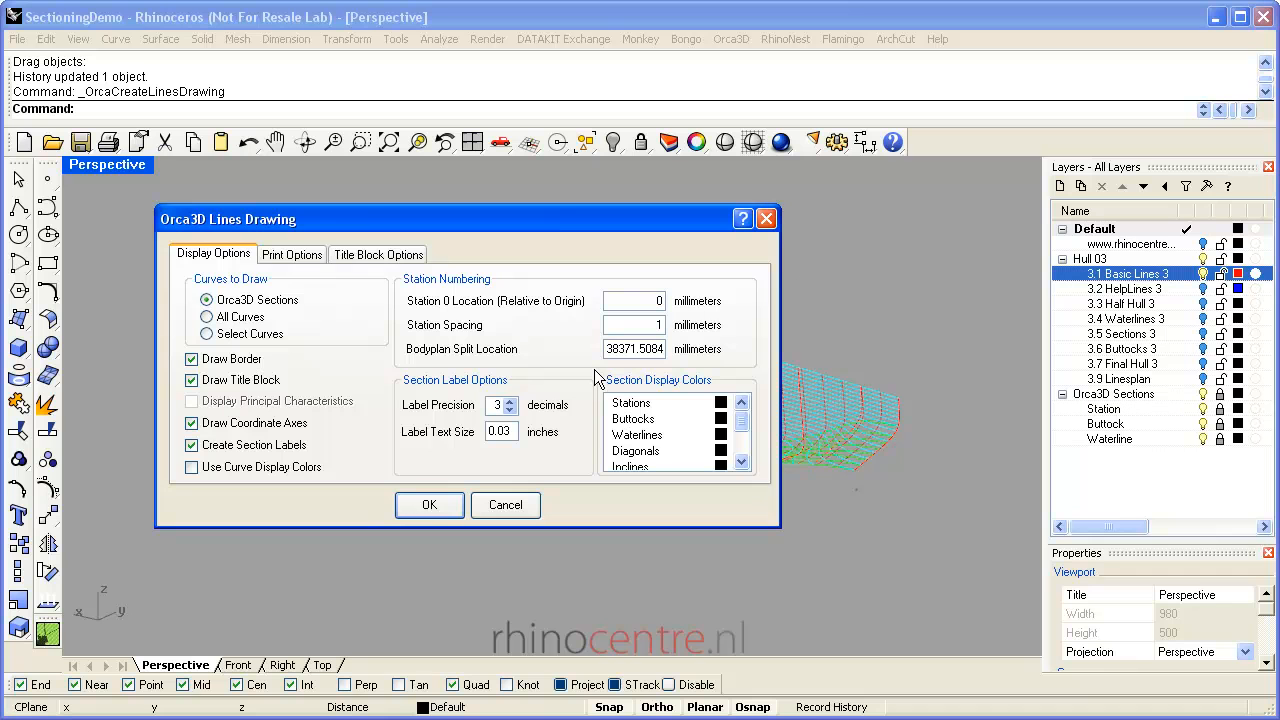
{"action": "mouse_move", "coordinate": [420, 270]}
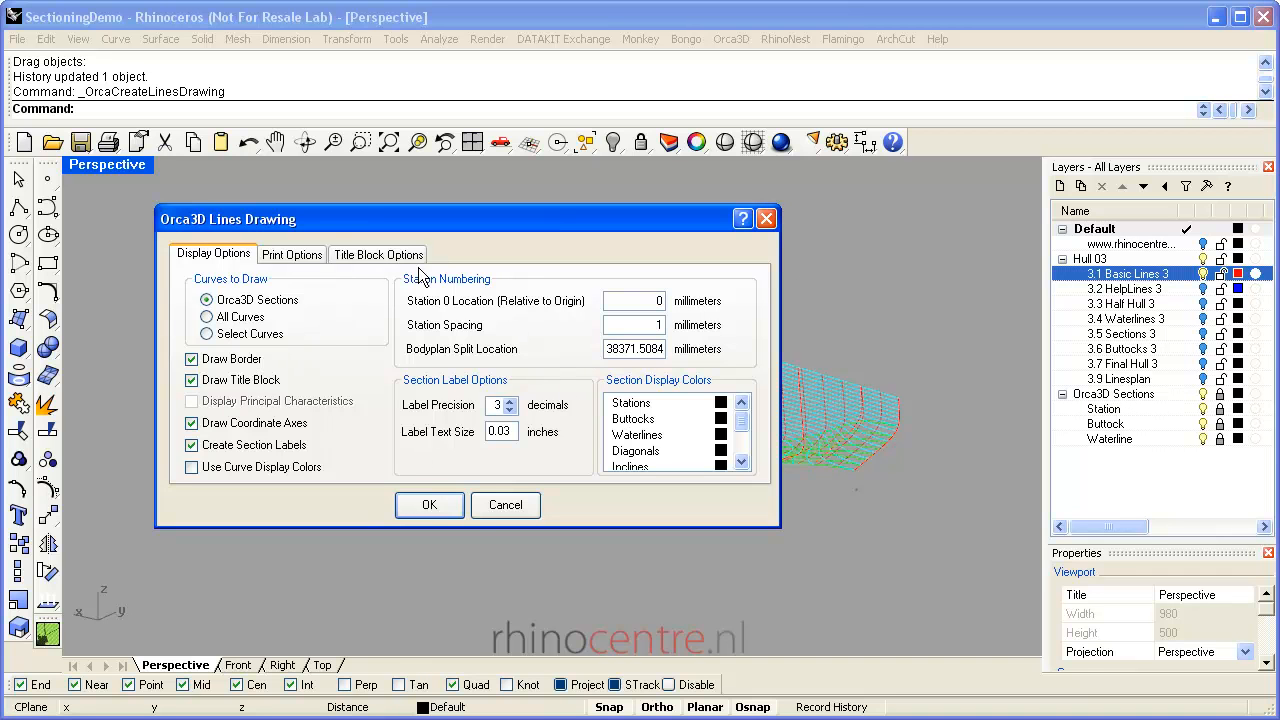
{"action": "left_click", "coordinate": [428, 504]}
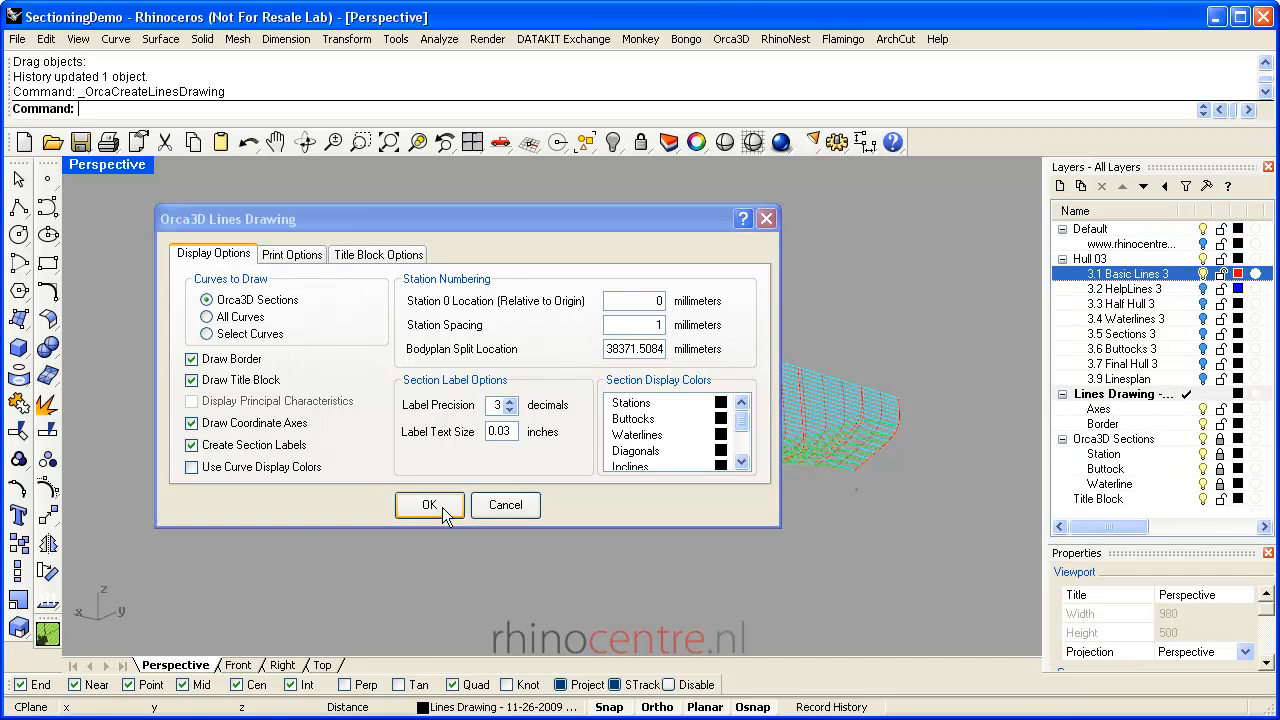
{"action": "left_click", "coordinate": [428, 504]}
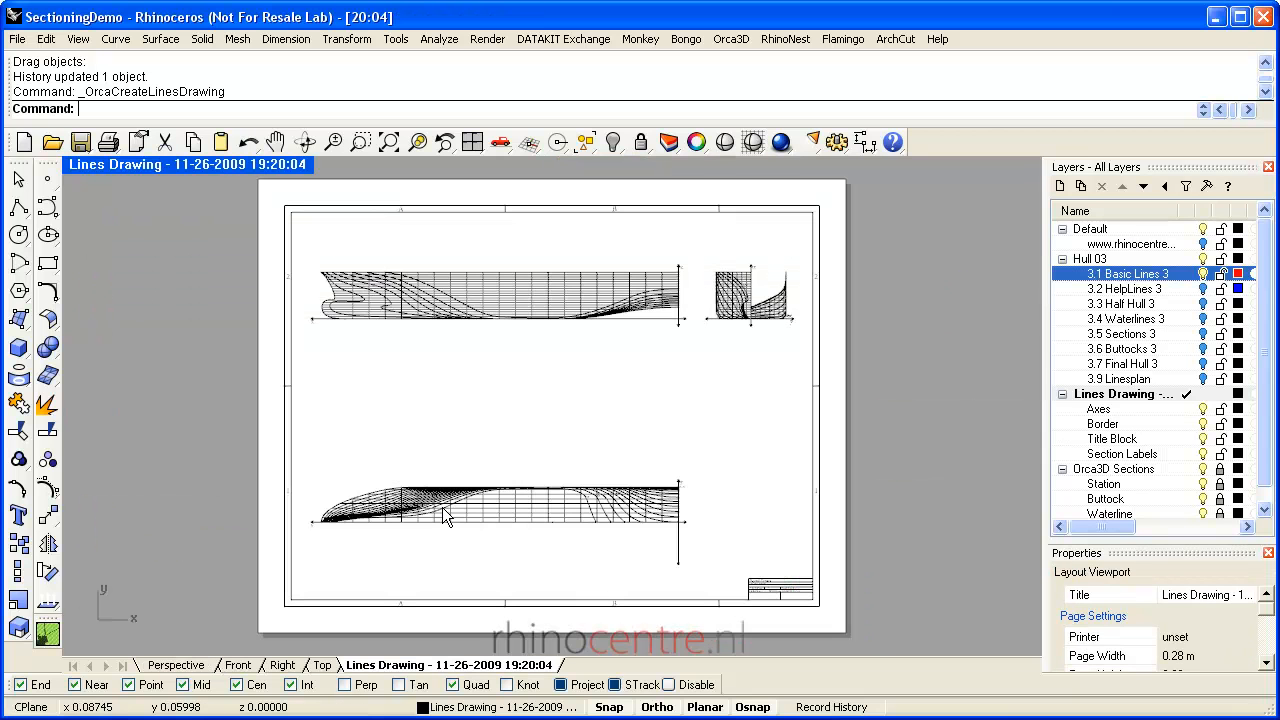
{"action": "mouse_move", "coordinate": [496, 356]}
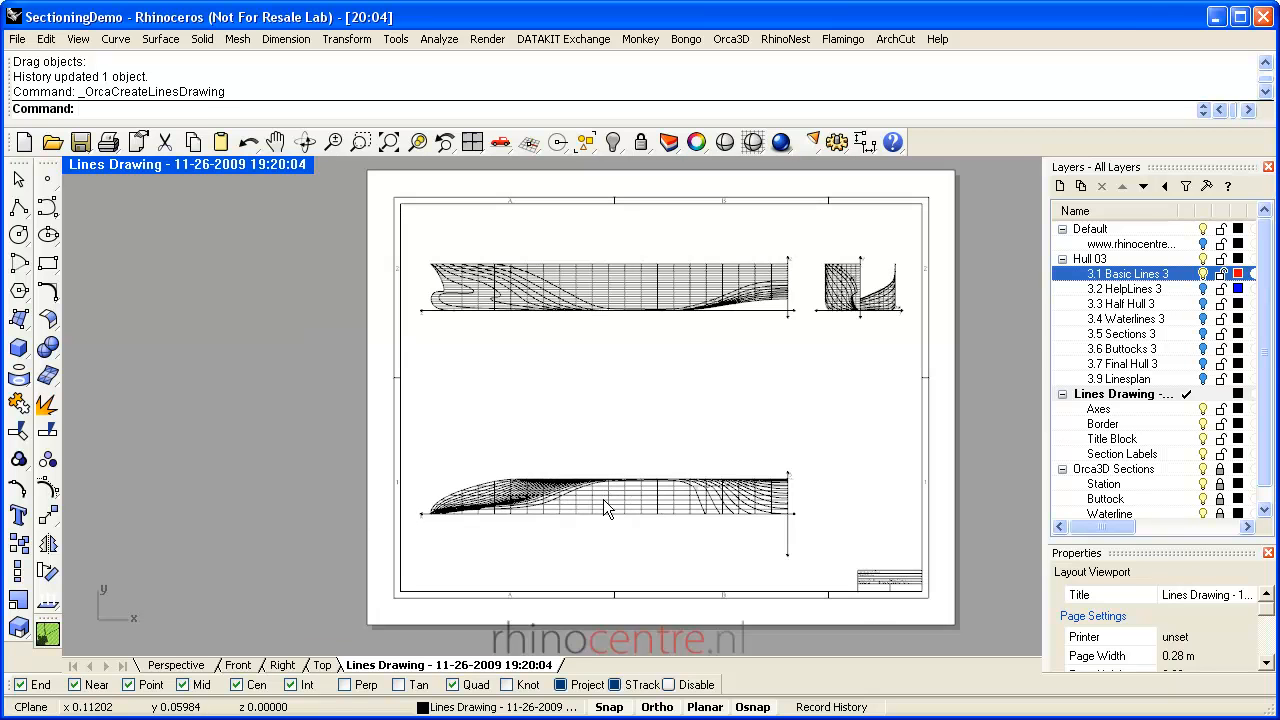
Return to the Perspective viewport showing the hull model
{"action": "left_click", "coordinate": [176, 664]}
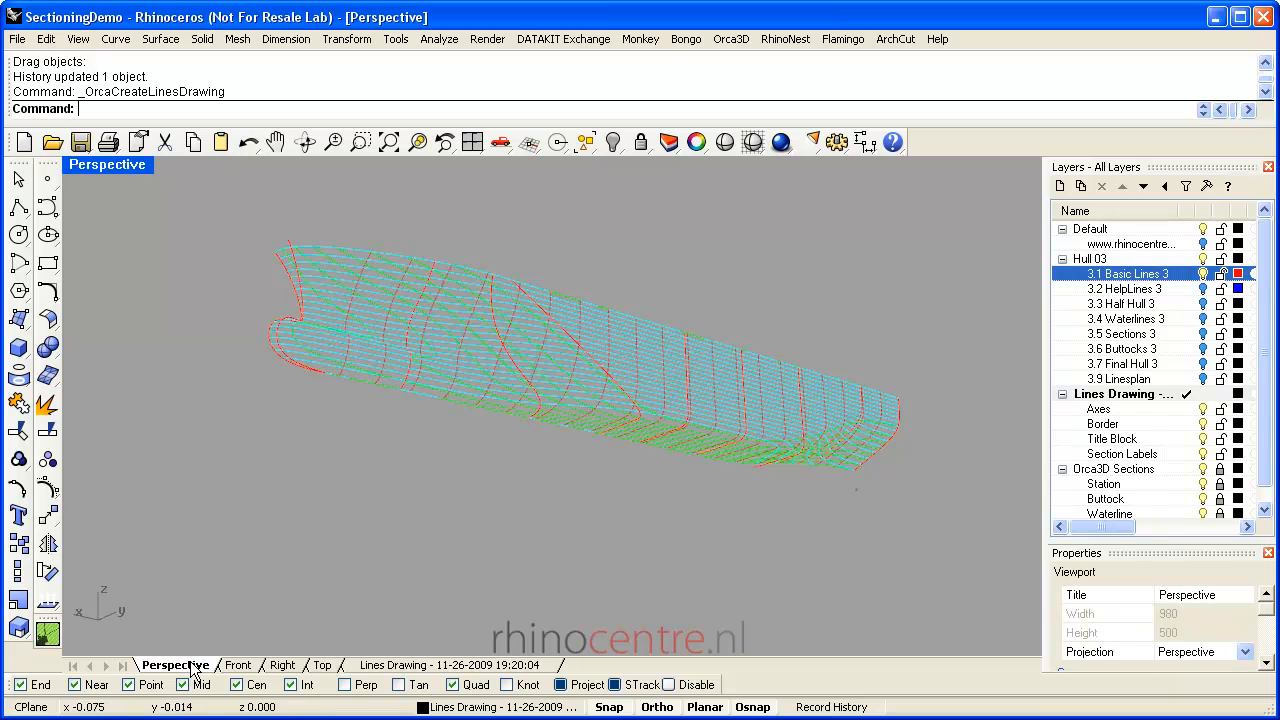
{"action": "mouse_move", "coordinate": [1200, 308]}
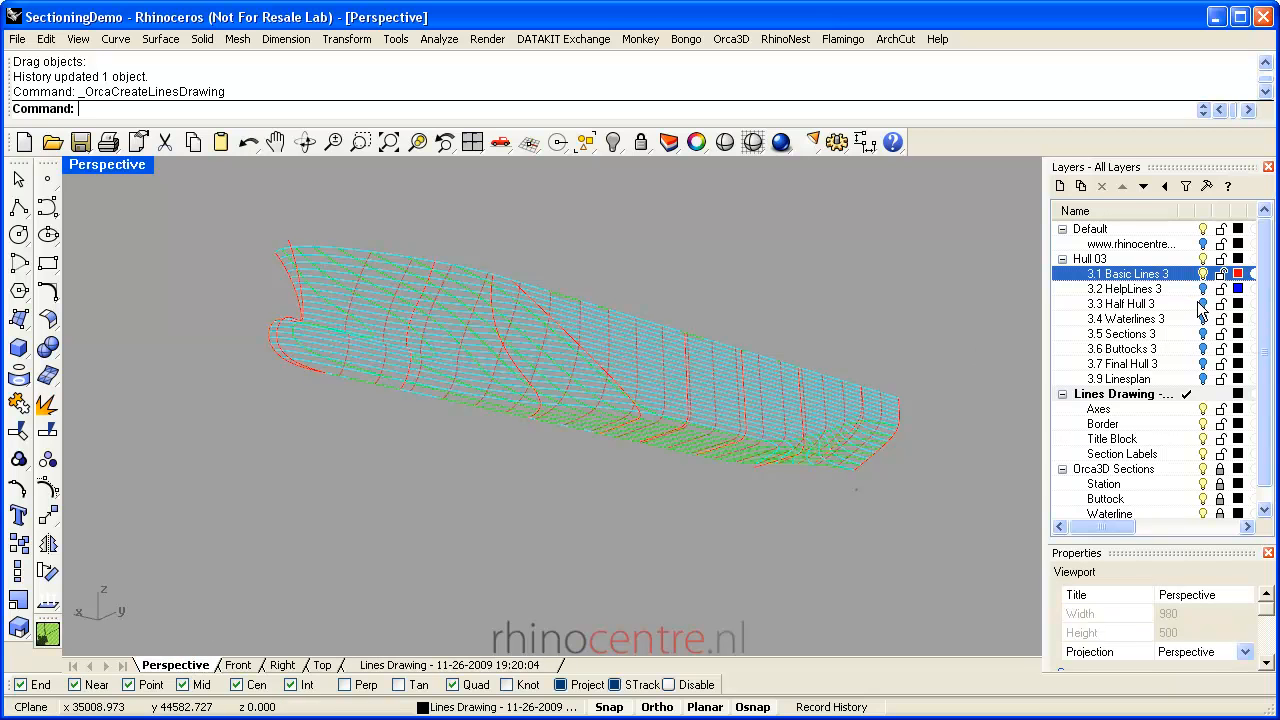